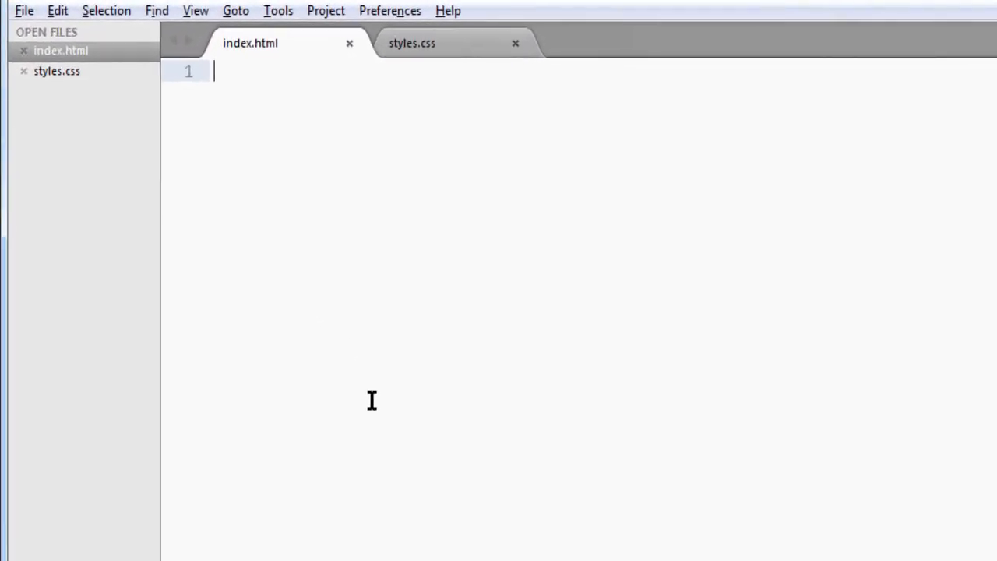
mouse_move(283, 50)
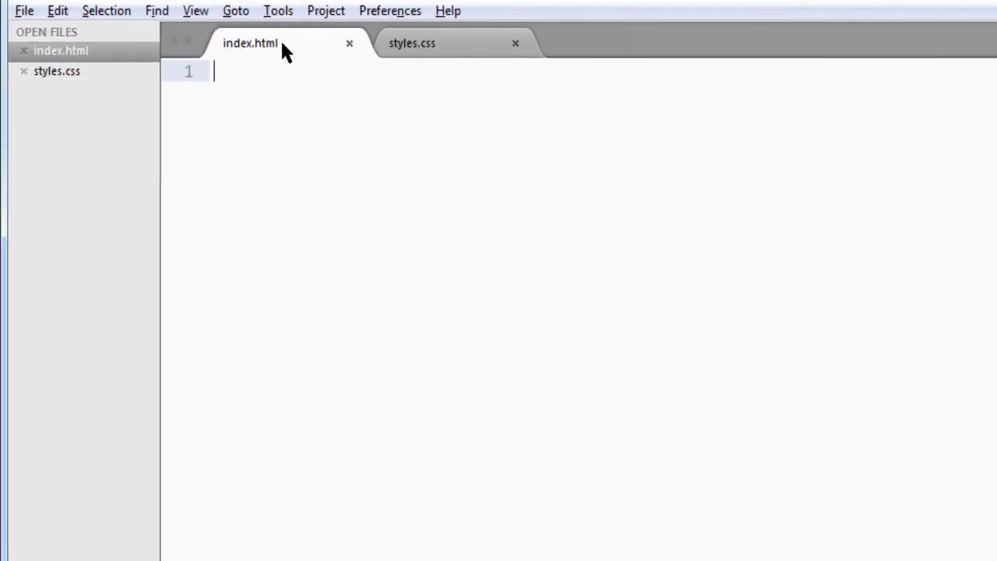
Insert the html snippet skeleton with doctype, head, title and body into index.html.
left_click(277, 10)
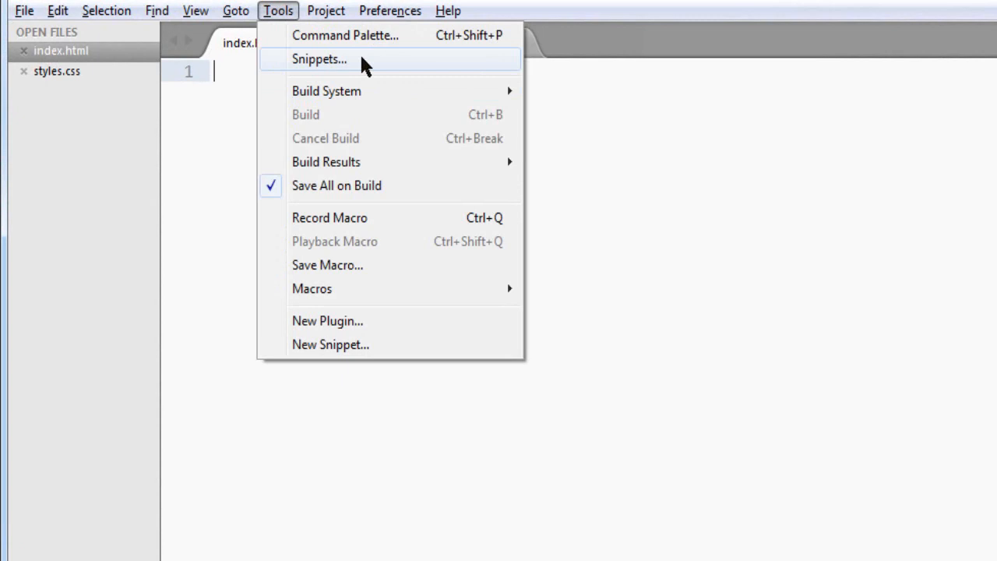
left_click(330, 59)
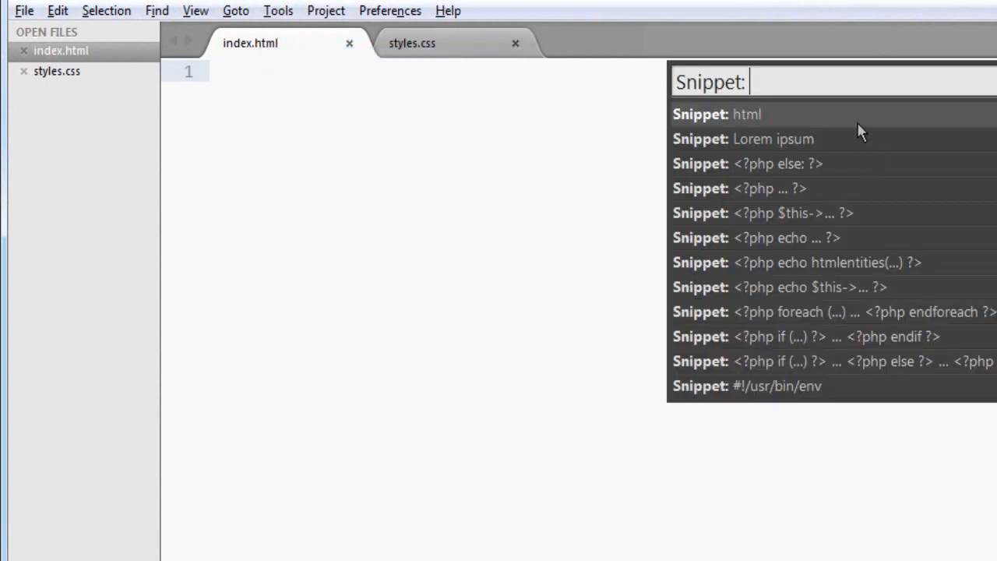
left_click(746, 112)
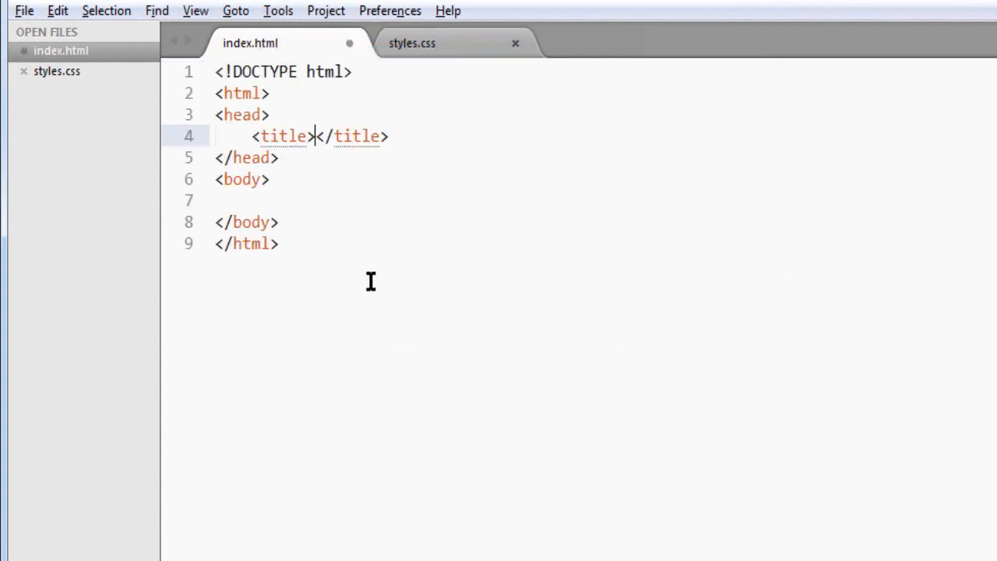
mouse_move(402, 399)
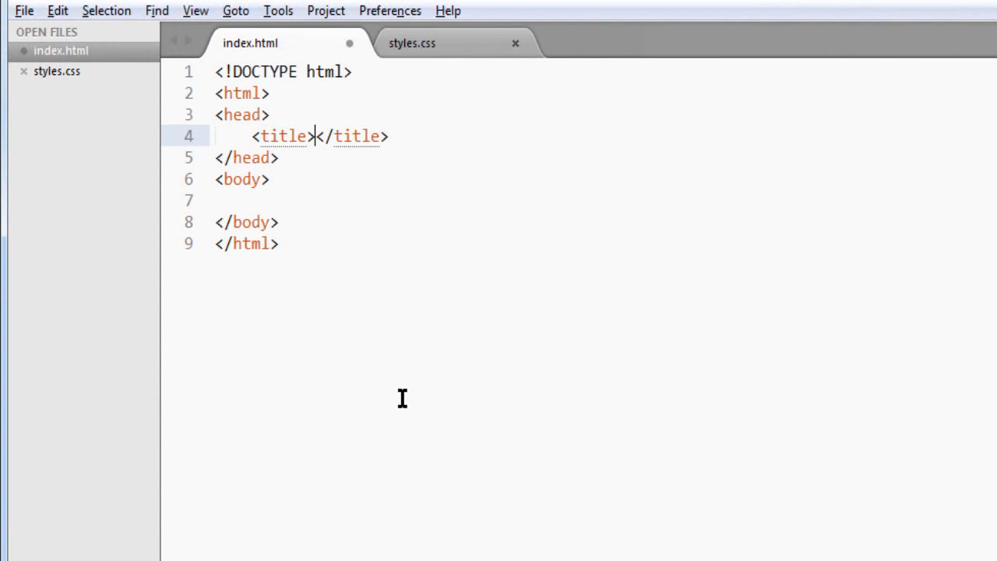
Set the page title to "CSS Positioning".
type("CSS")
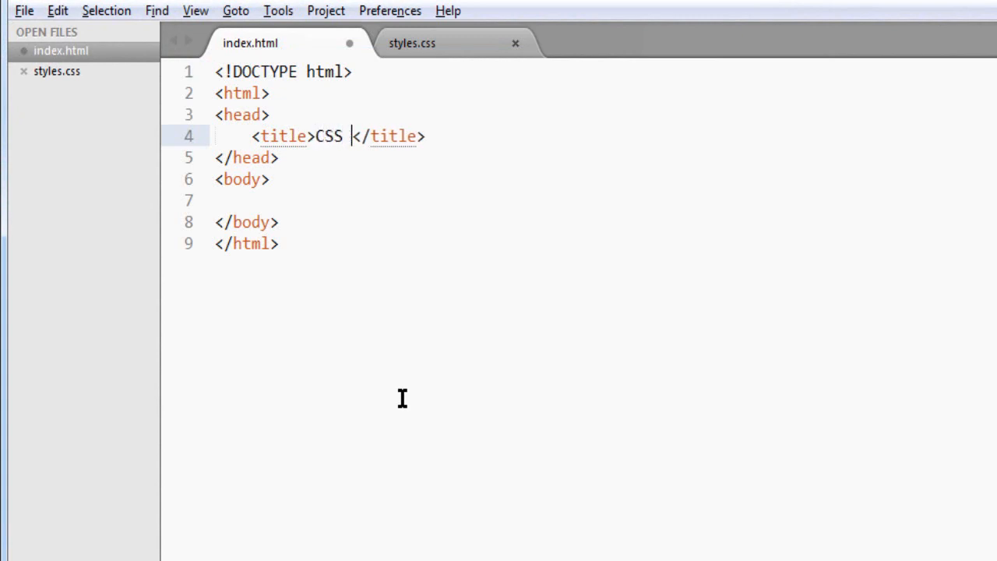
type("Position")
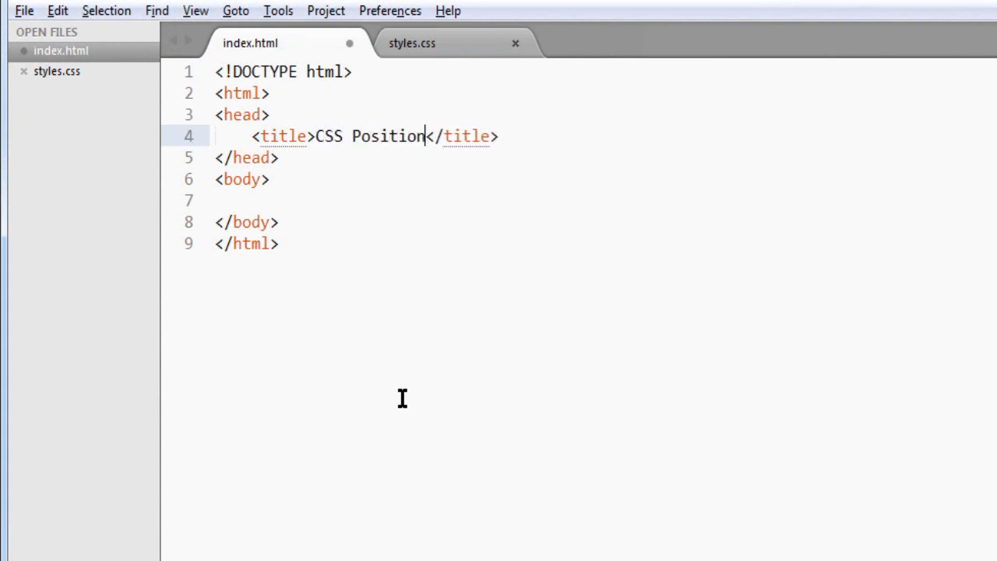
type("ing")
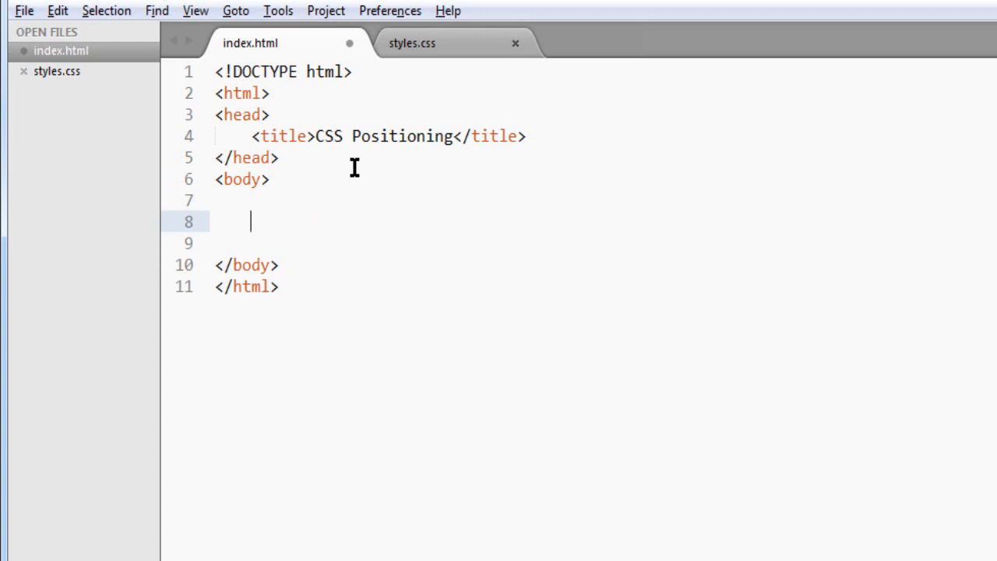
Add div.top and div.left to the body, labelled "top" and "left".
type("div.")
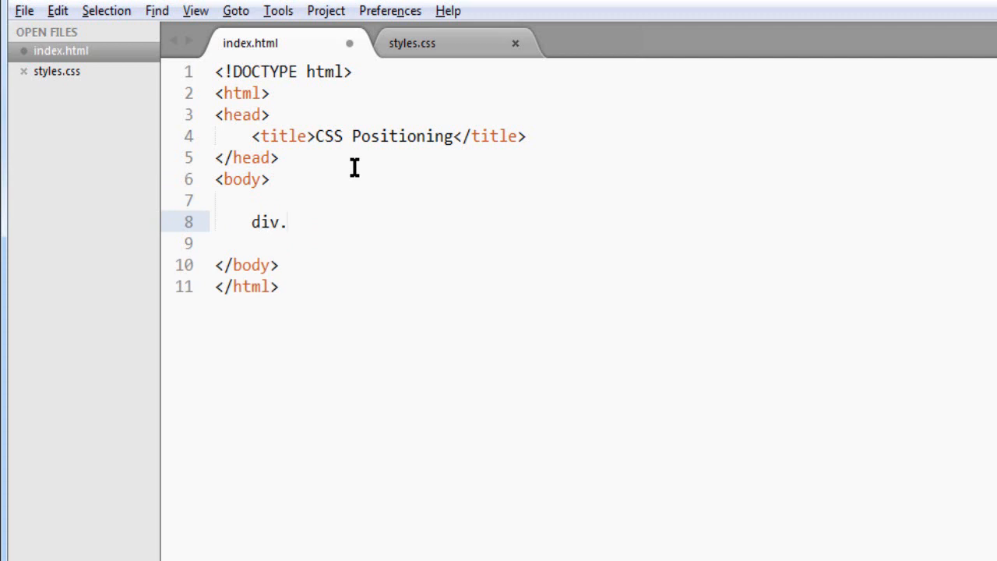
type("top\"></div>")
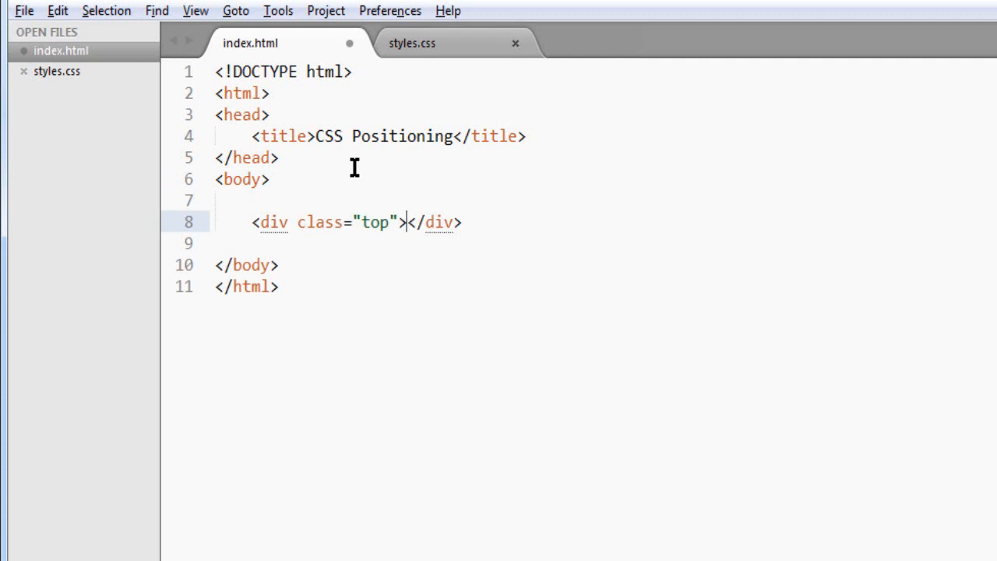
type("top")
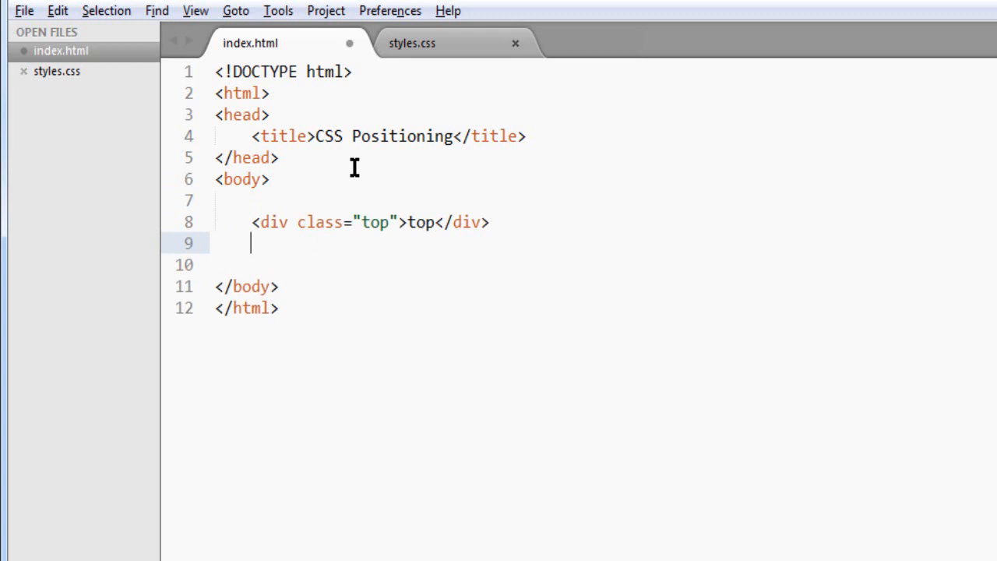
type("div.")
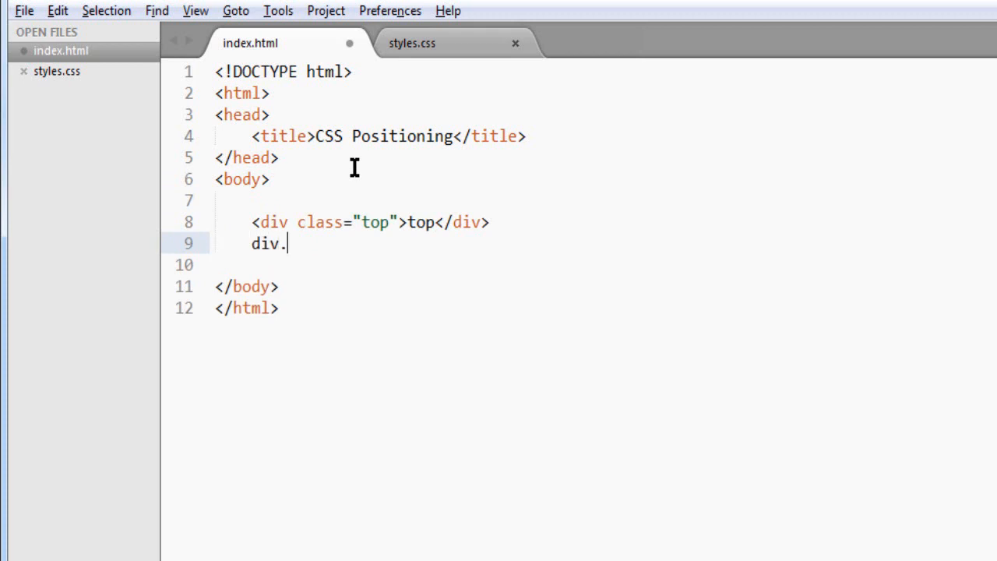
type("le")
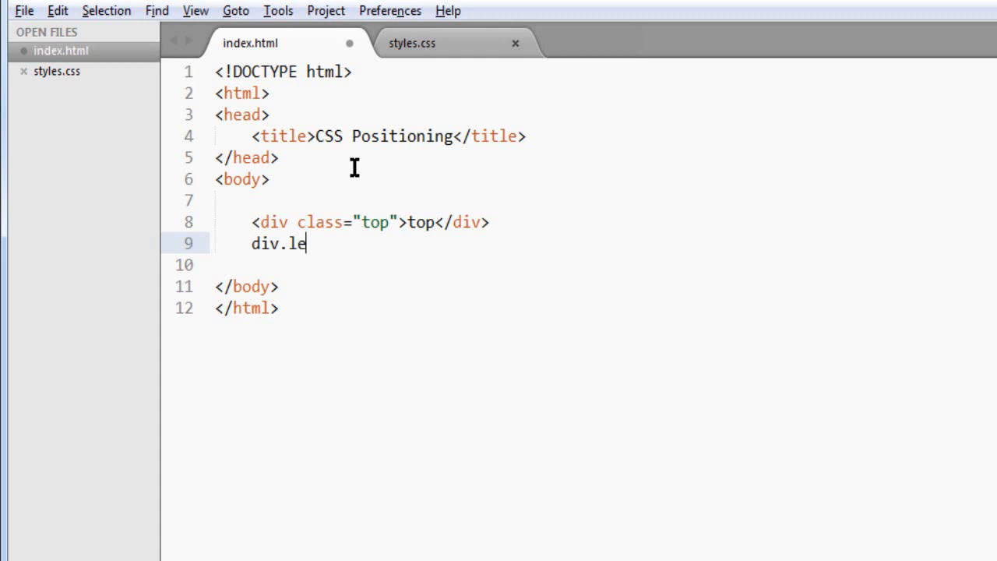
type("<div class=\"left\"></div>")
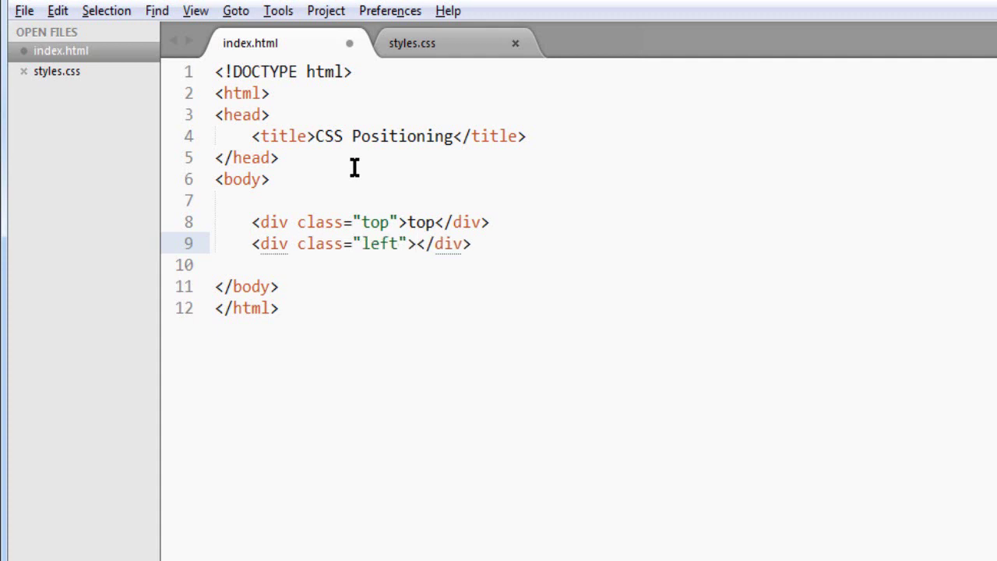
type("left")
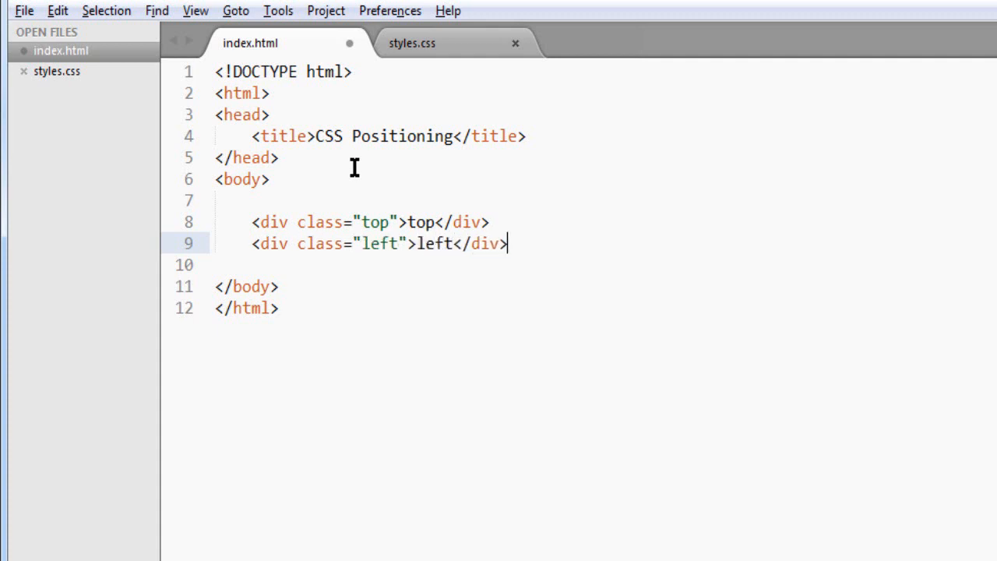
key("Enter")
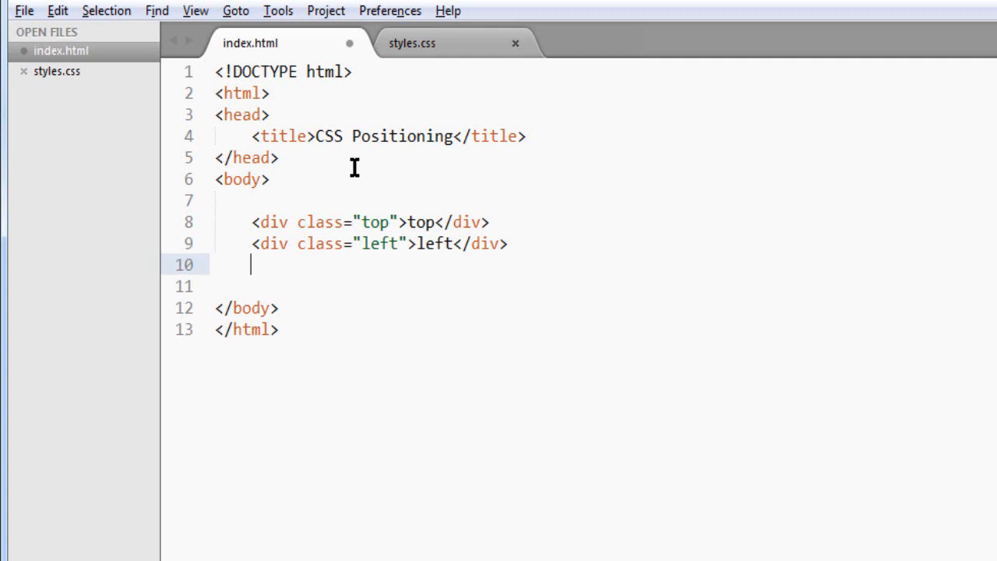
Add div.right and div.bottom labelled "right" and "bottom", then save index.html.
type("div.r")
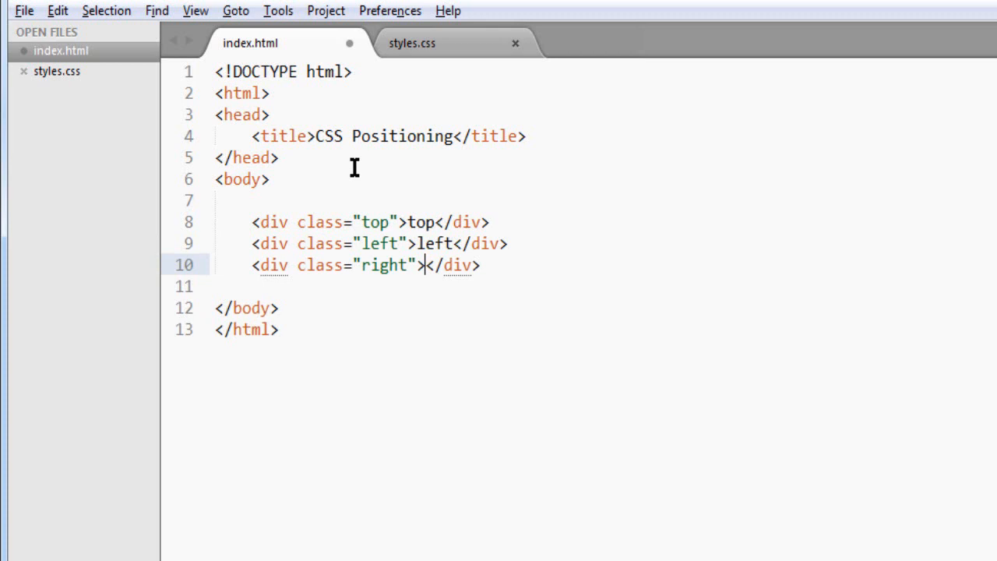
type("right")
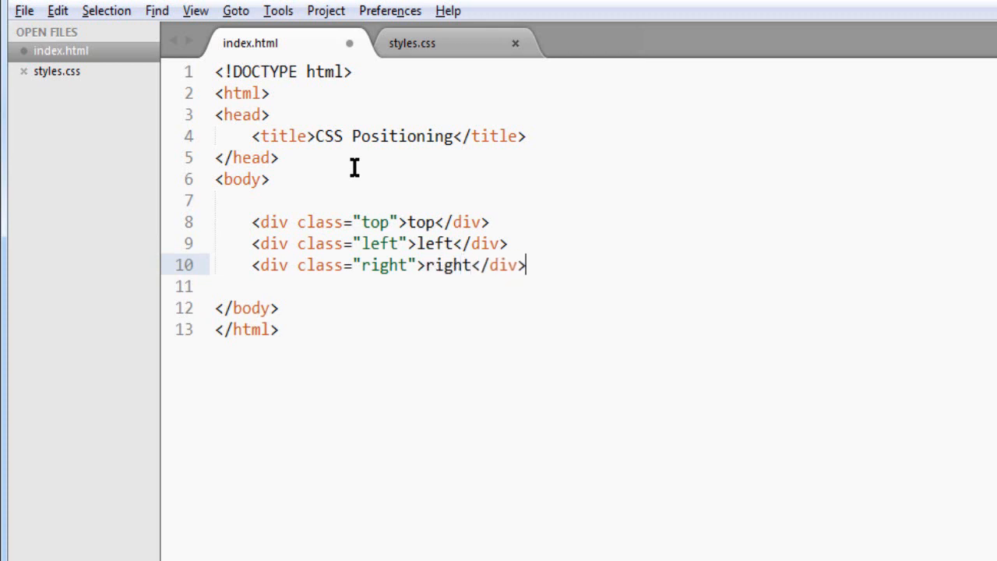
type("di")
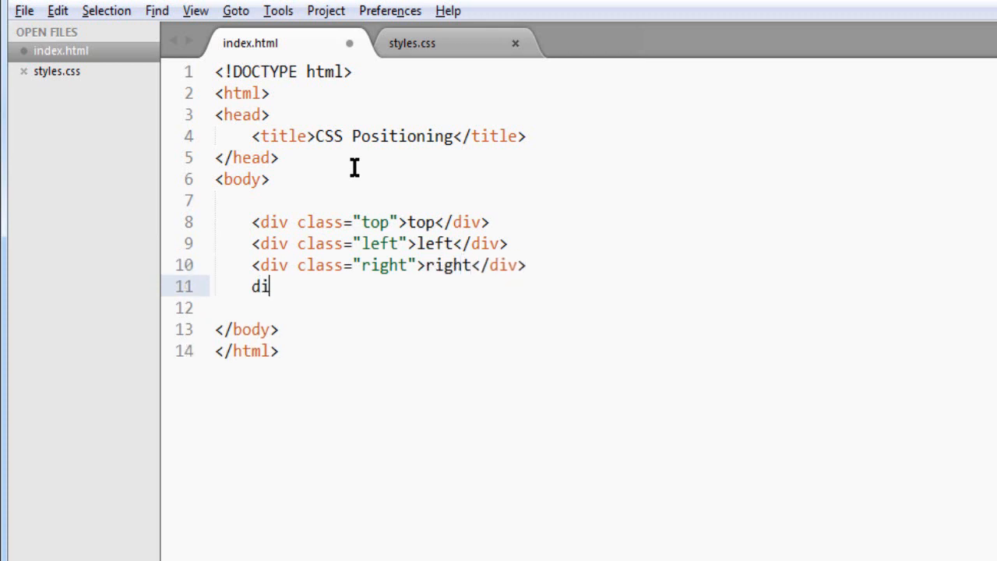
type("v.bo")
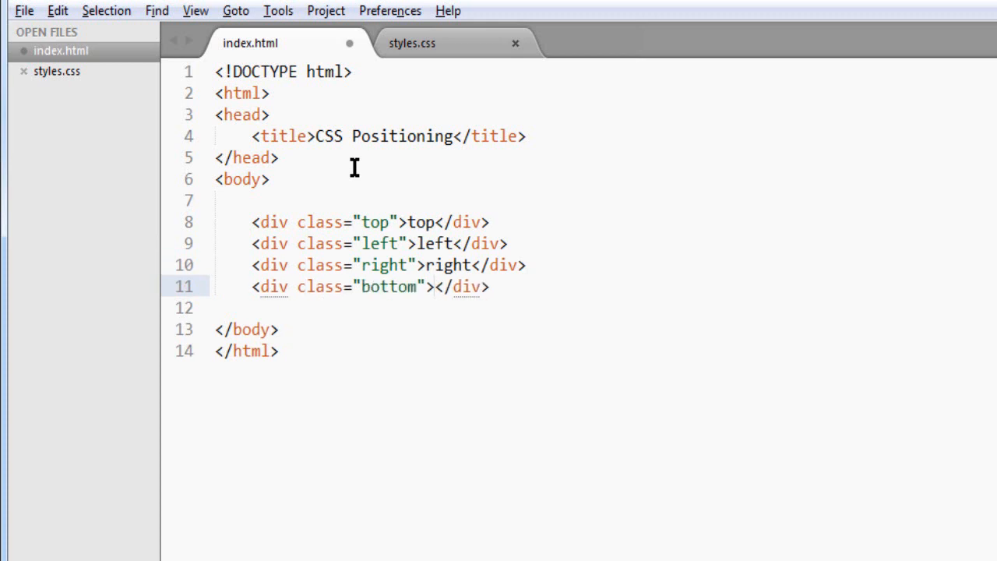
type("bottom")
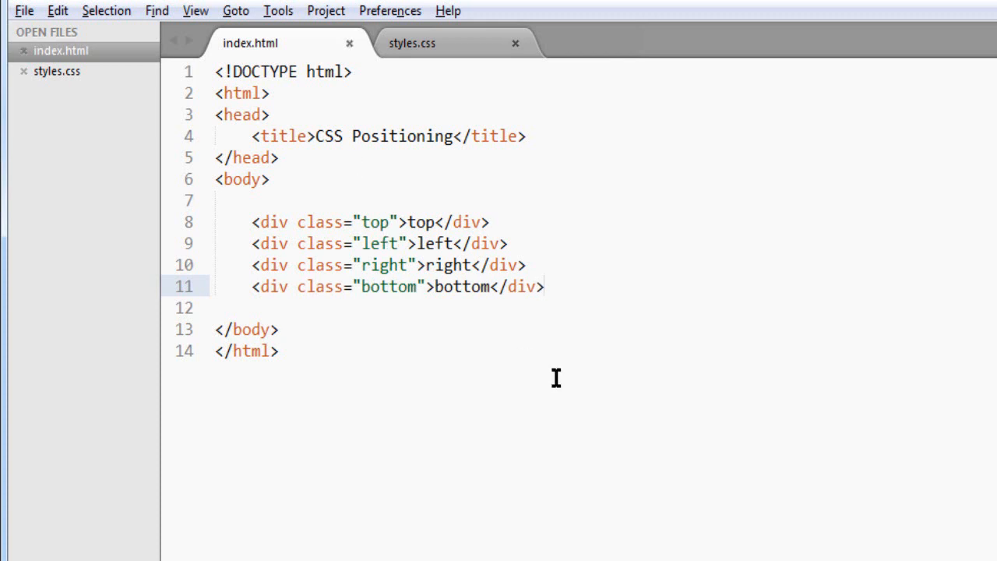
left_click(544, 286)
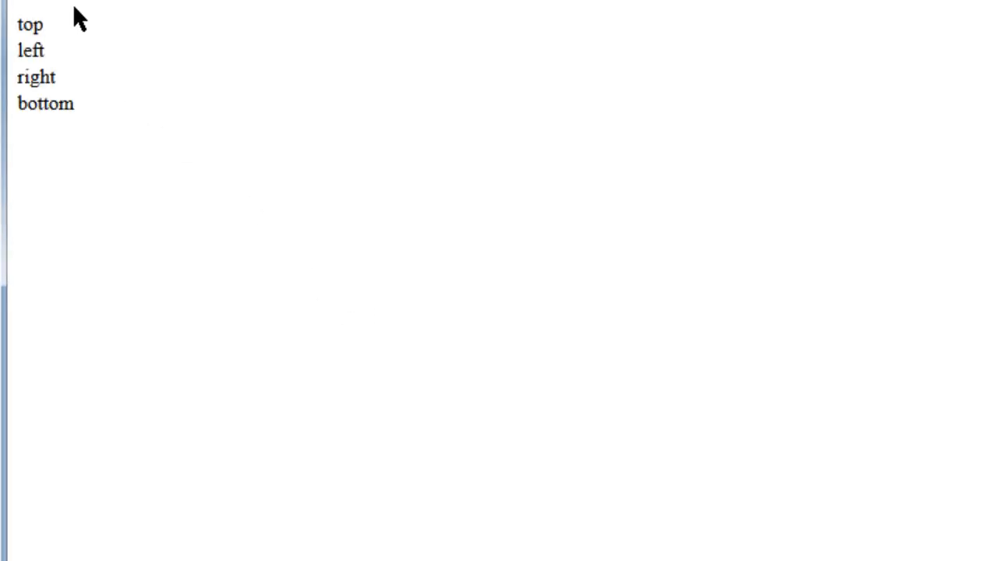
mouse_move(558, 418)
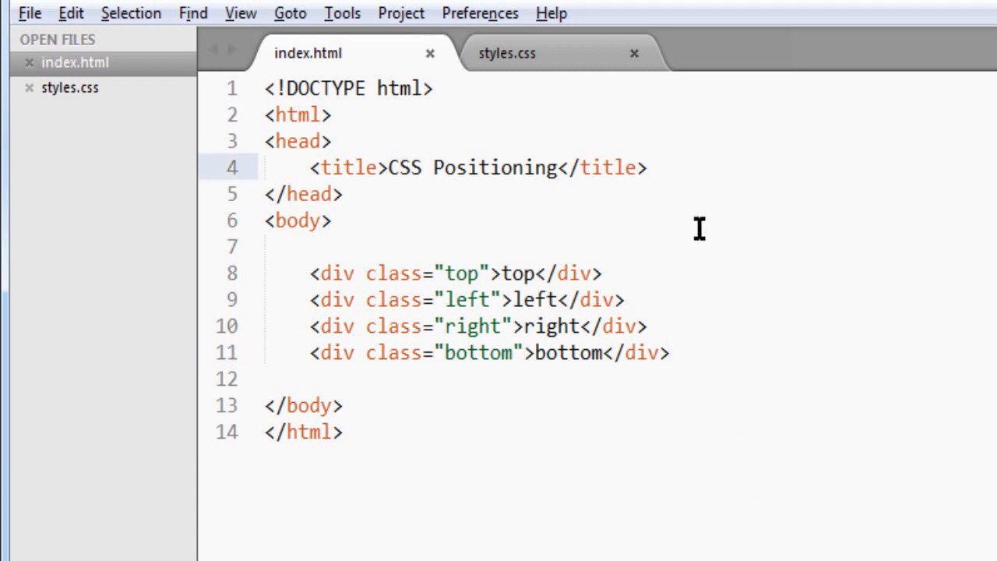
Add a link tag in the head with href "css/styles.css".
key("Enter")
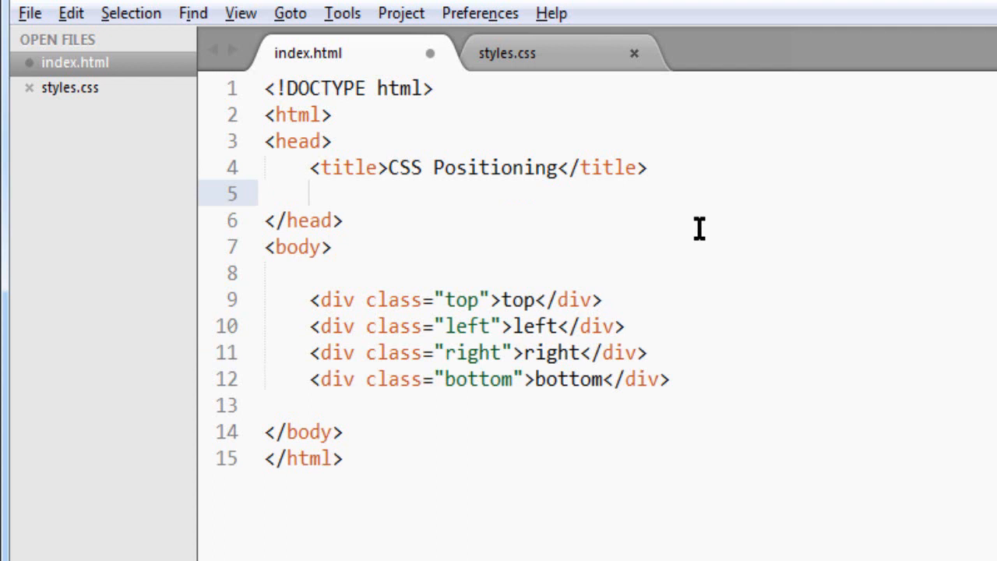
type("link")
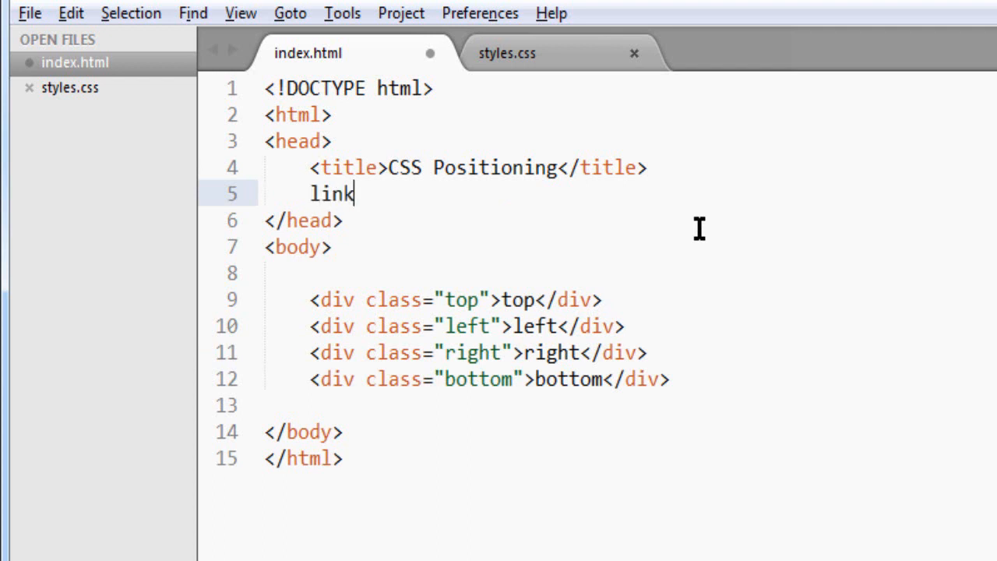
key("Backspace")
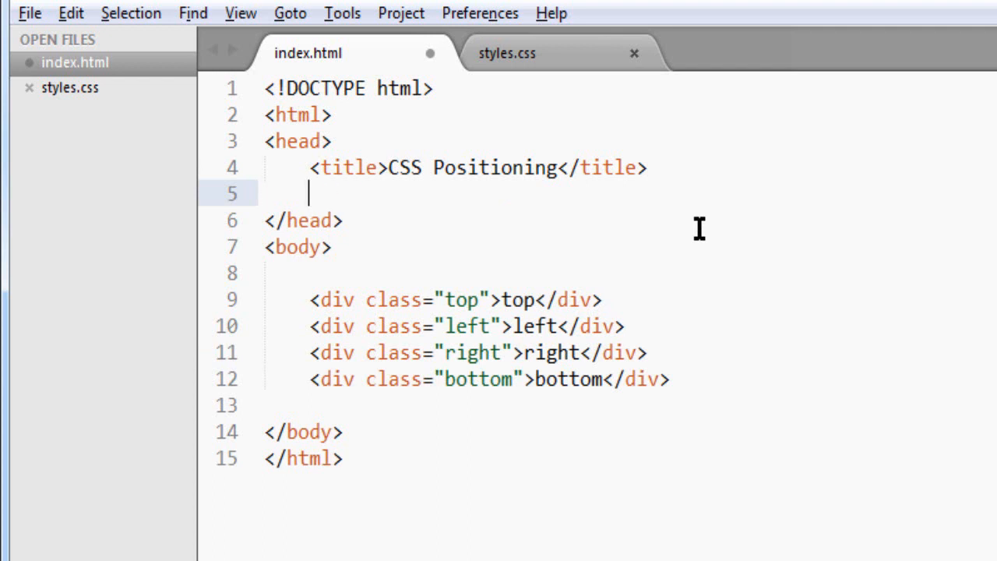
type("<link rel=\"stylesheet\" type=\"text/css\" href=\"\">")
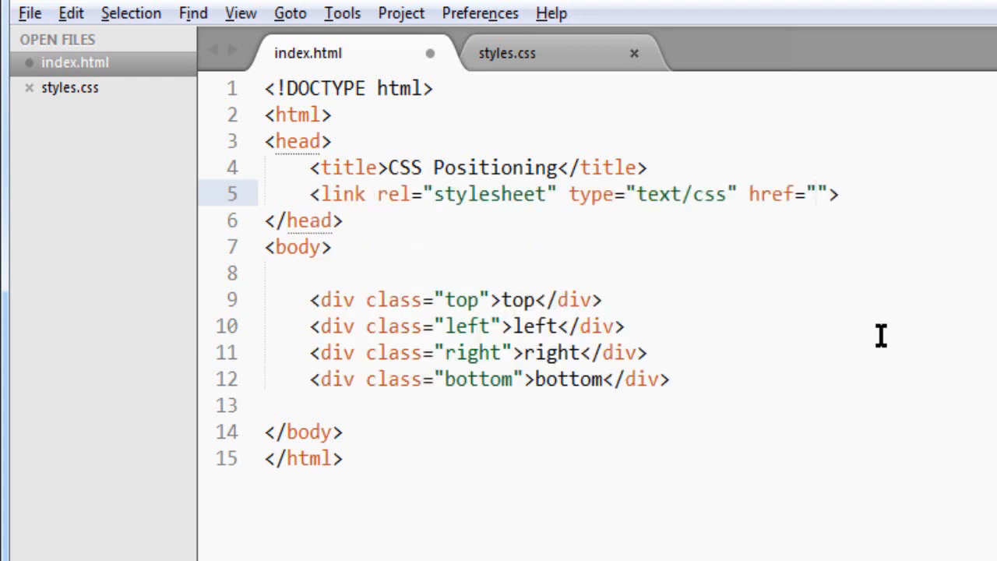
type("css")
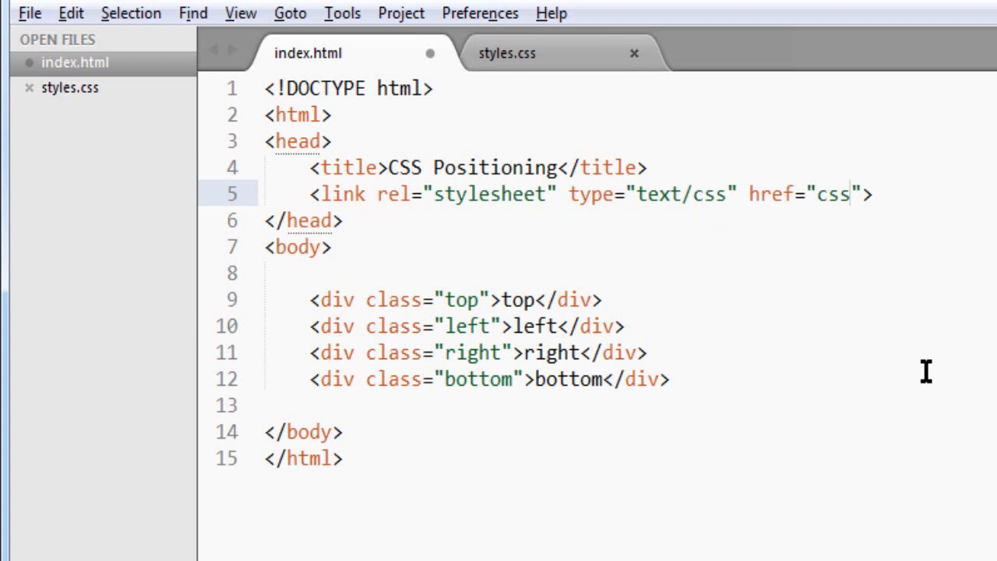
type("/sty")
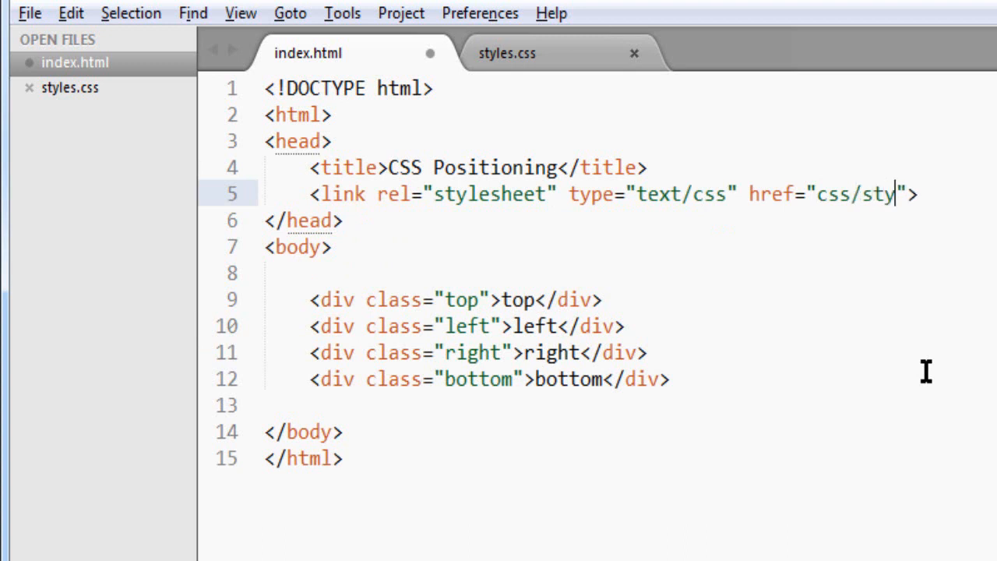
type("les")
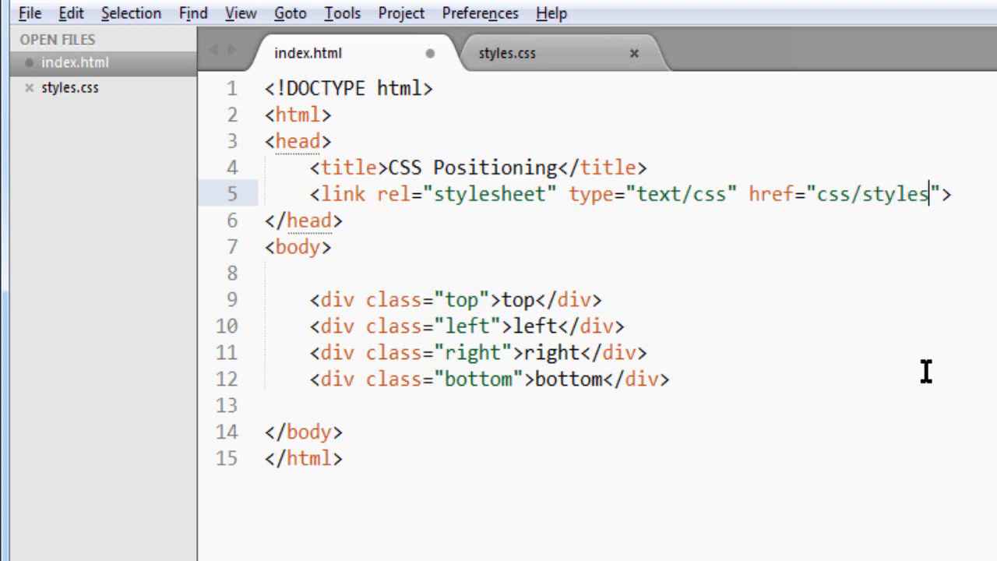
type(".css")
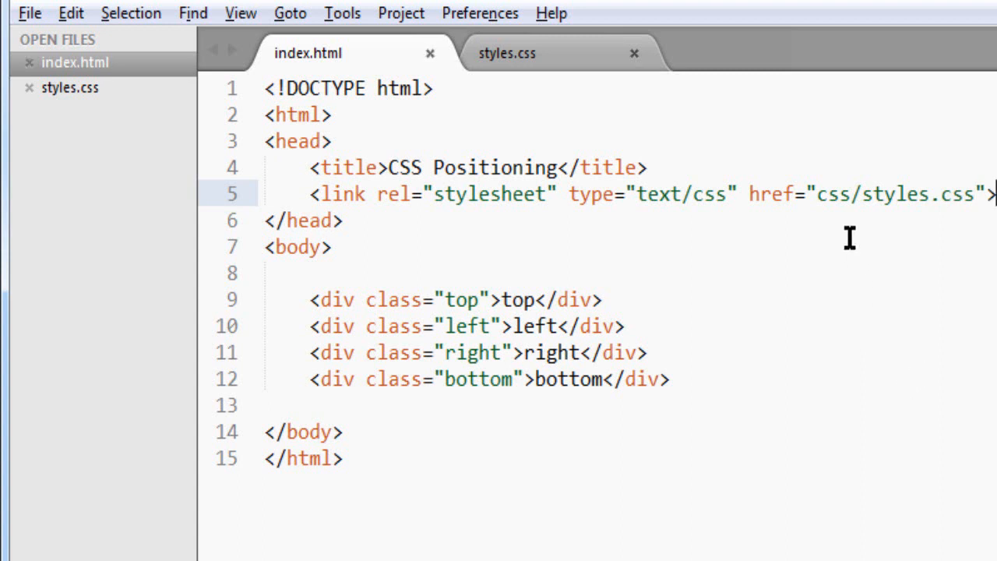
double_click(835, 195)
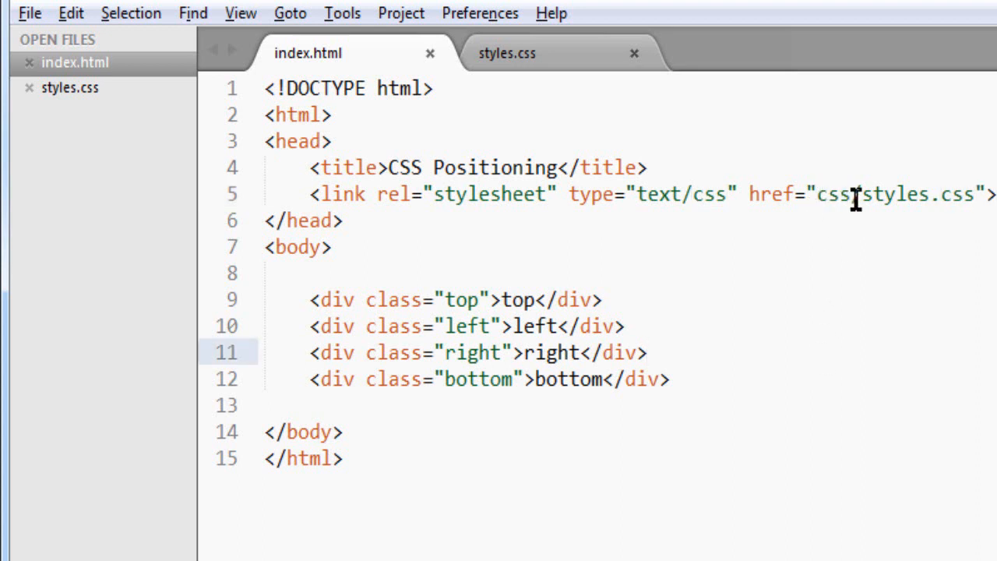
mouse_move(874, 181)
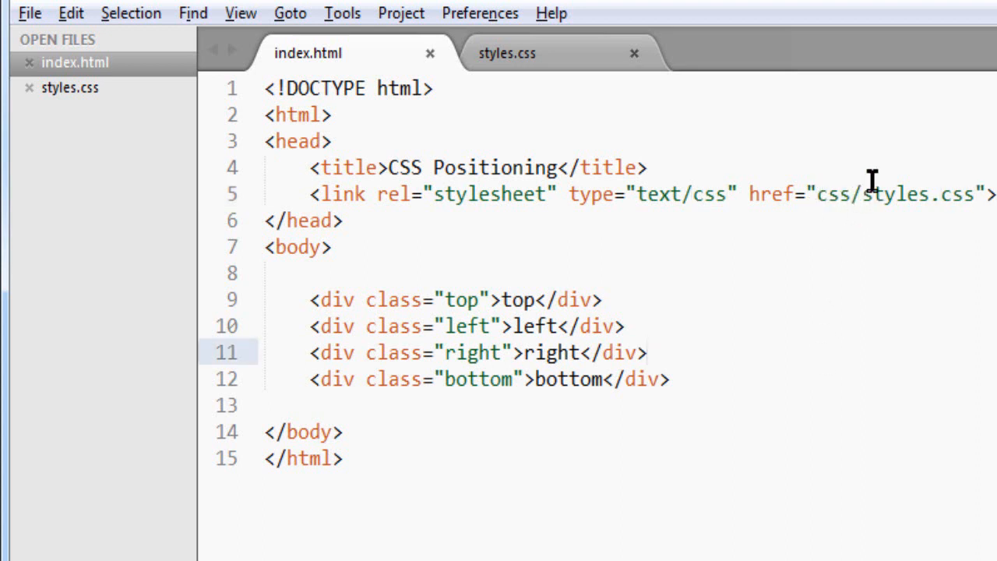
left_click(648, 352)
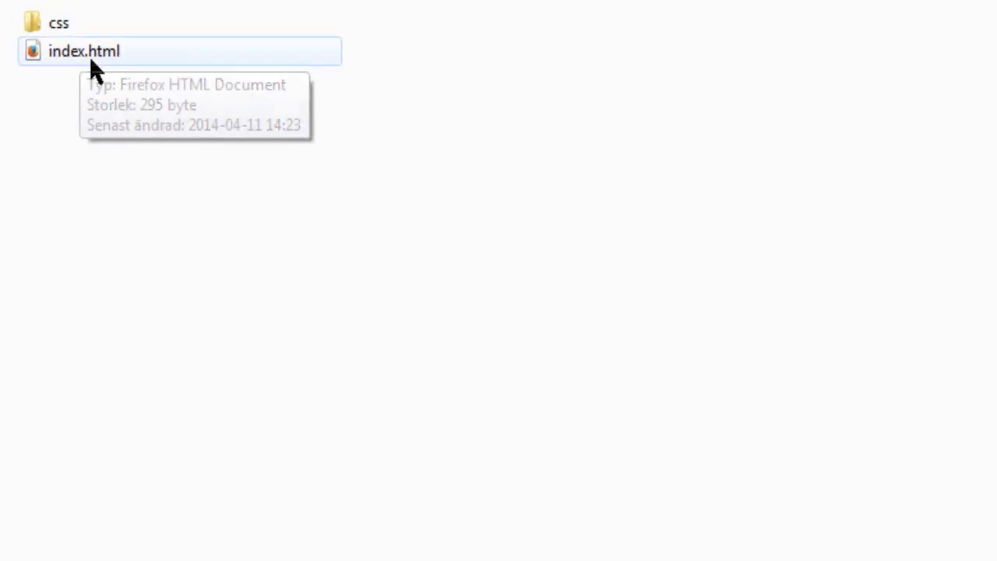
left_click(81, 49)
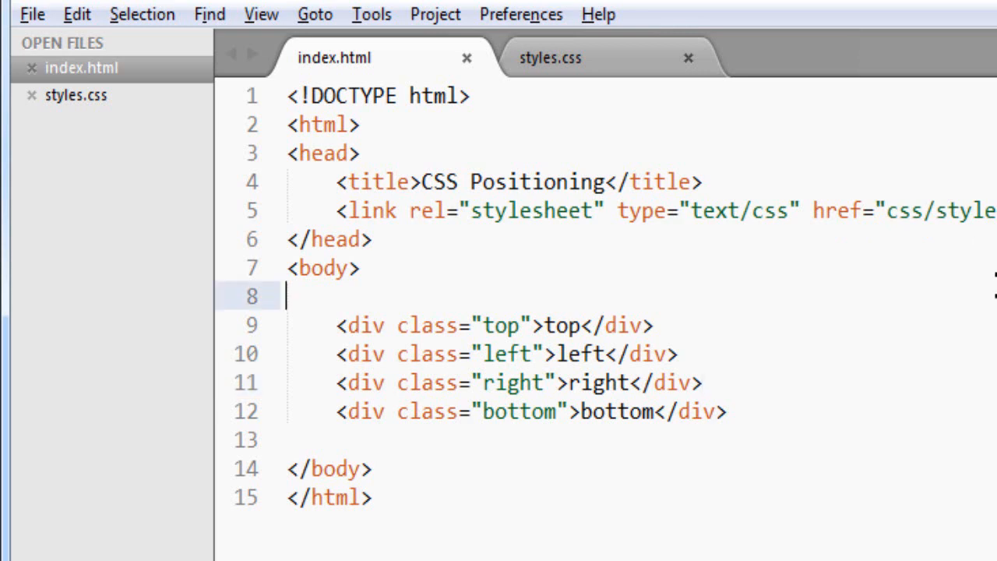
mouse_move(963, 362)
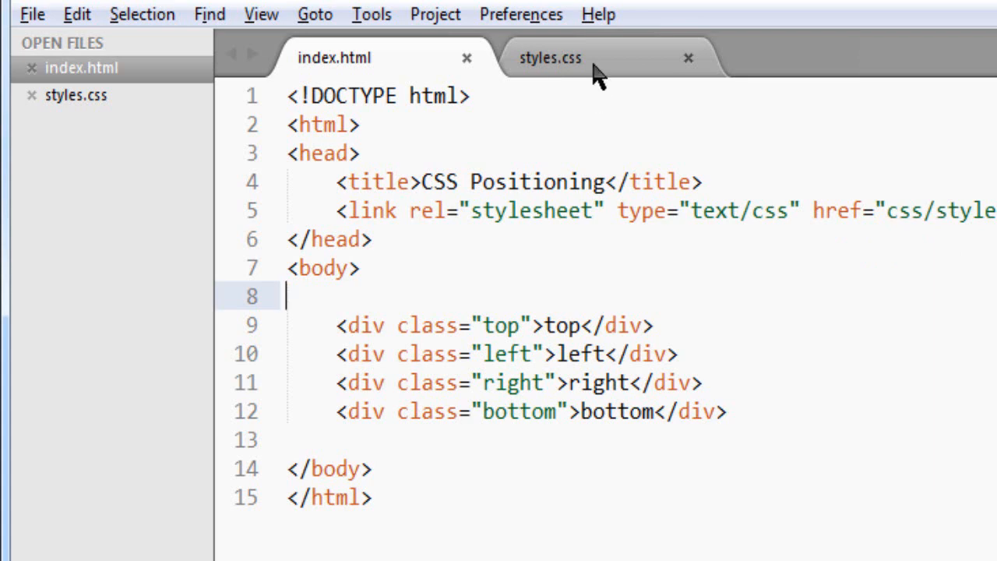
Write a div rule in styles.css with height: 50px and margin-bottom: 10px.
left_click(552, 59)
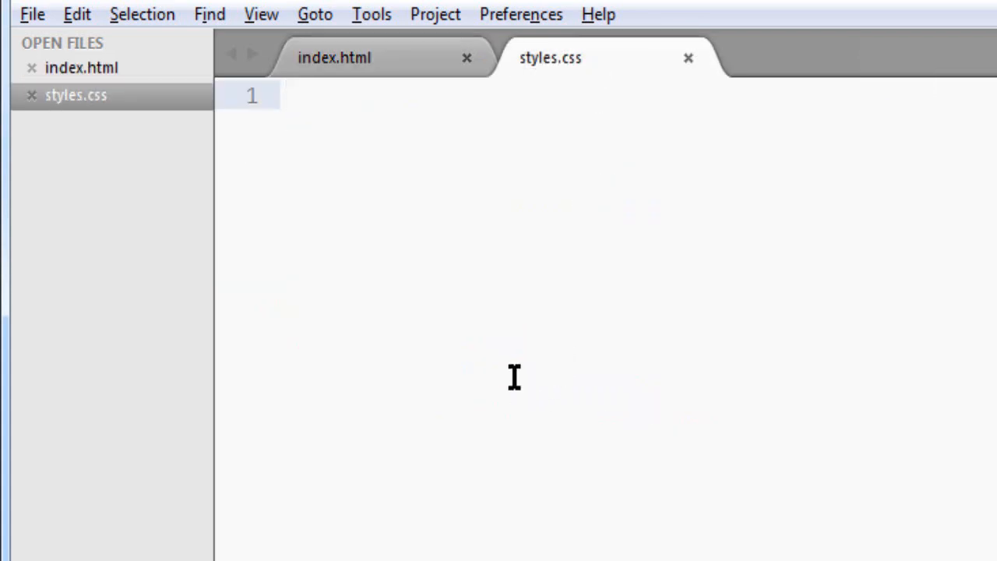
type("d")
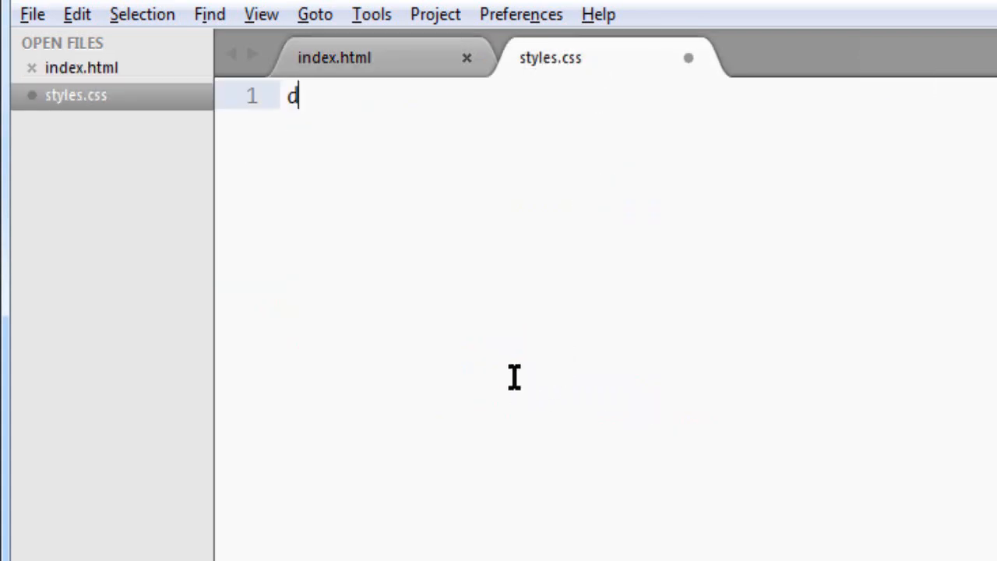
type("iv")
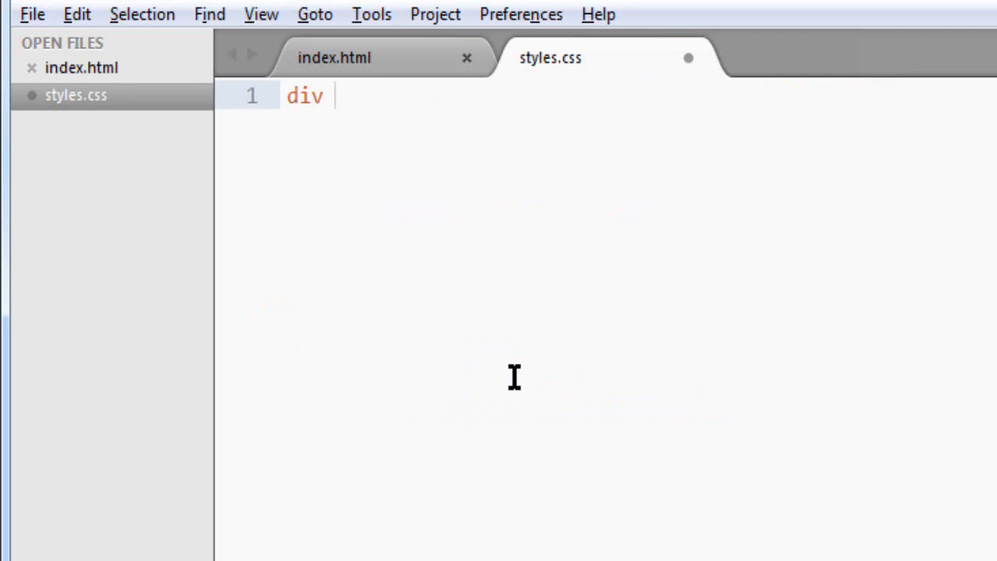
type("{")
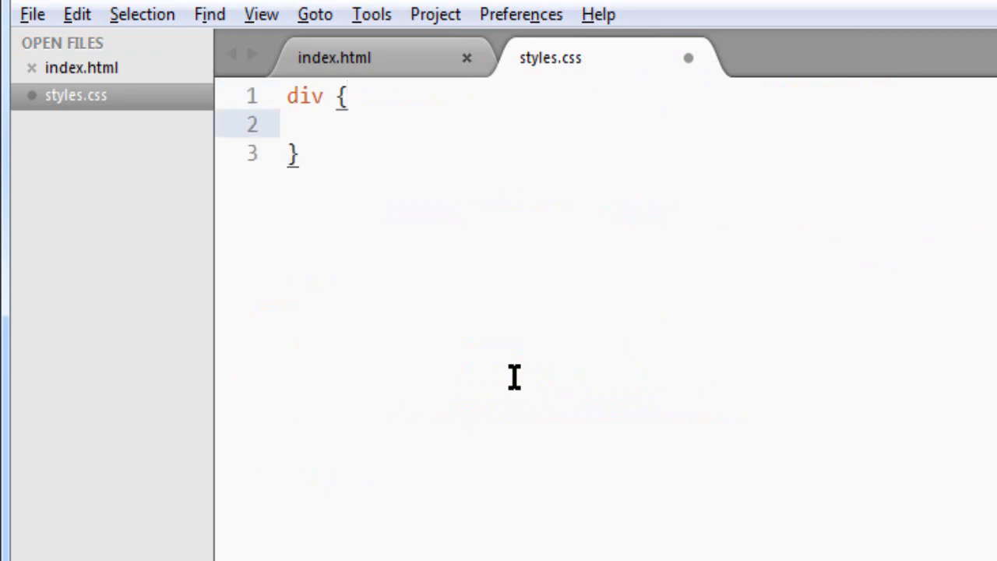
type("height:")
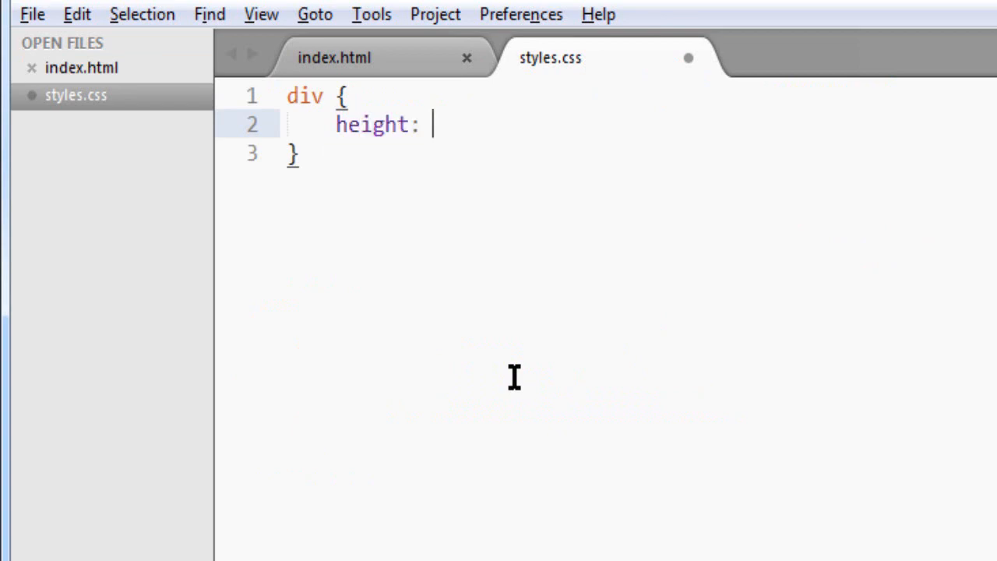
type("50")
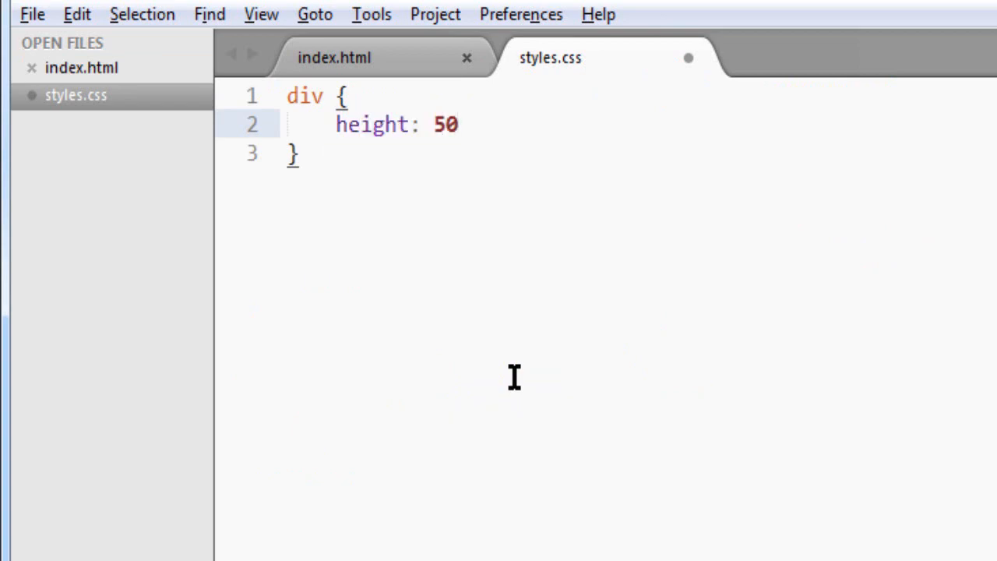
type("px;")
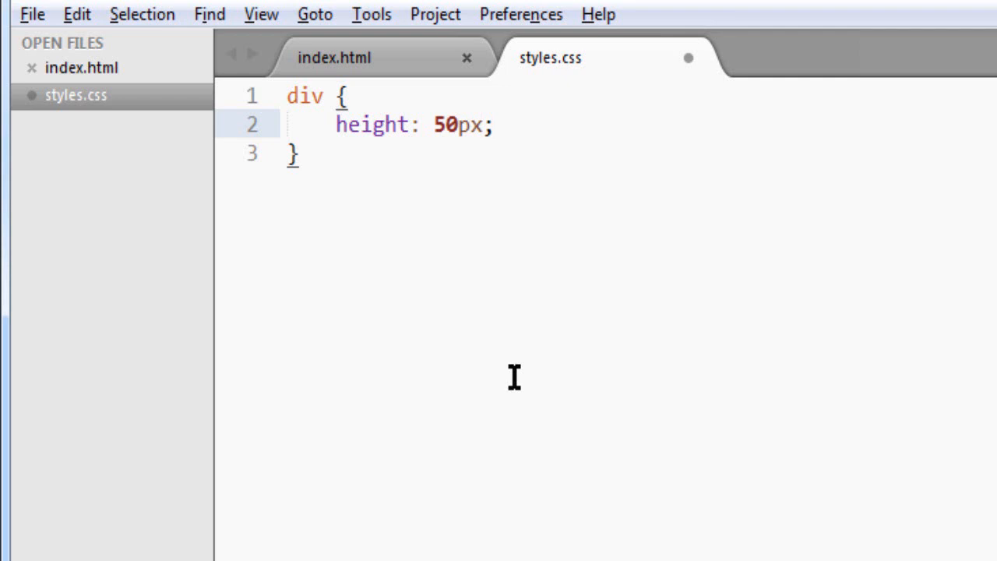
type("margin-bottom:")
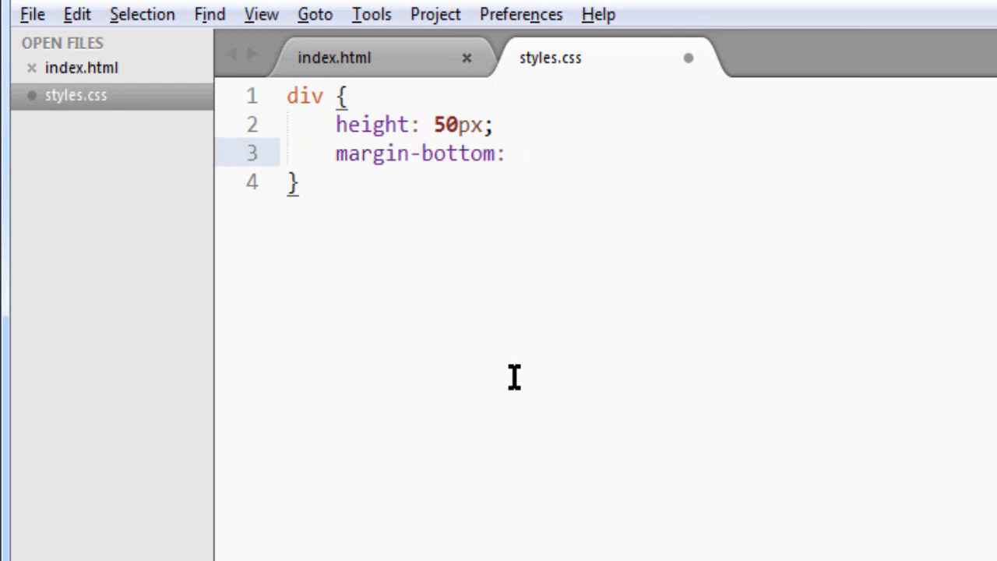
type("10")
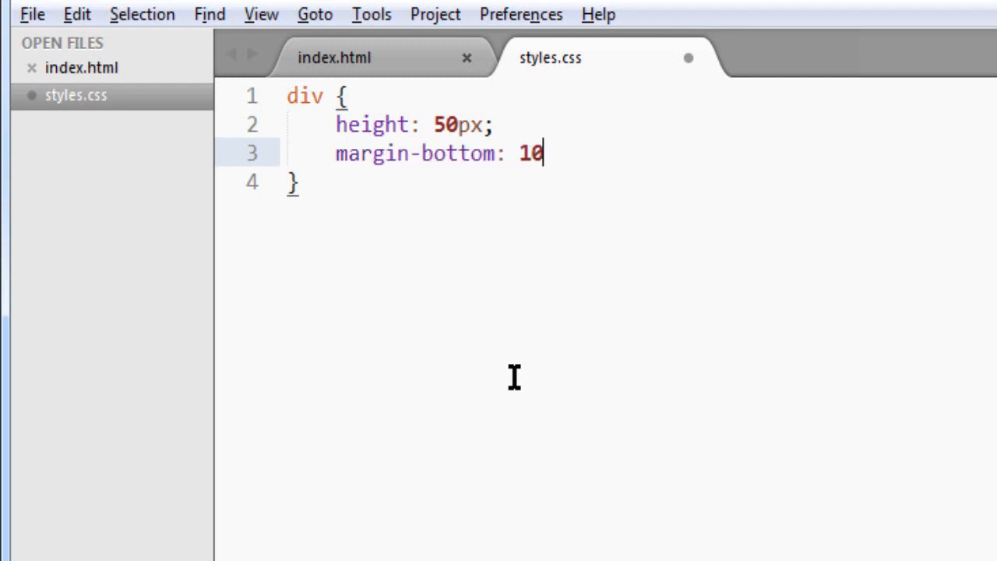
type("px;")
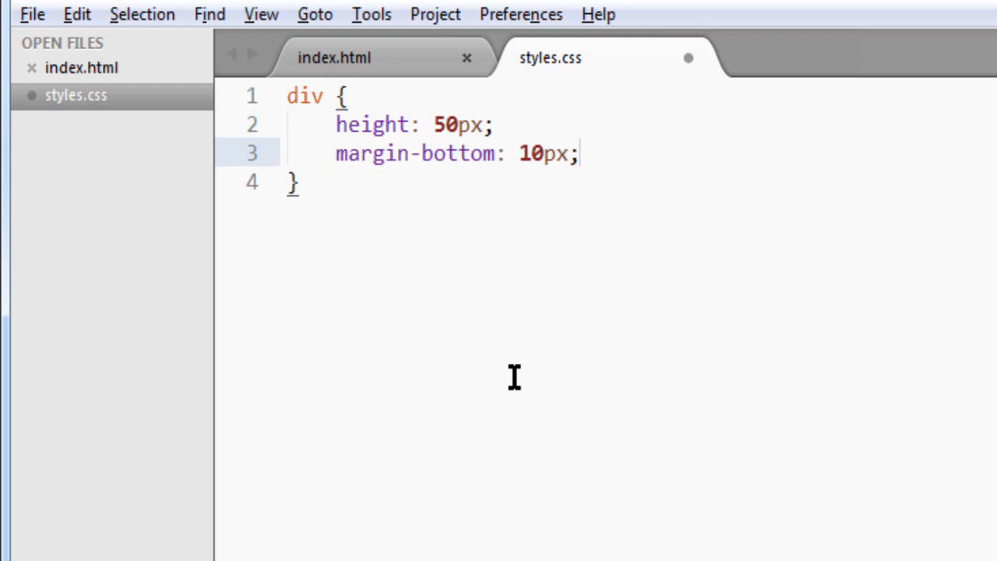
left_click(290, 183)
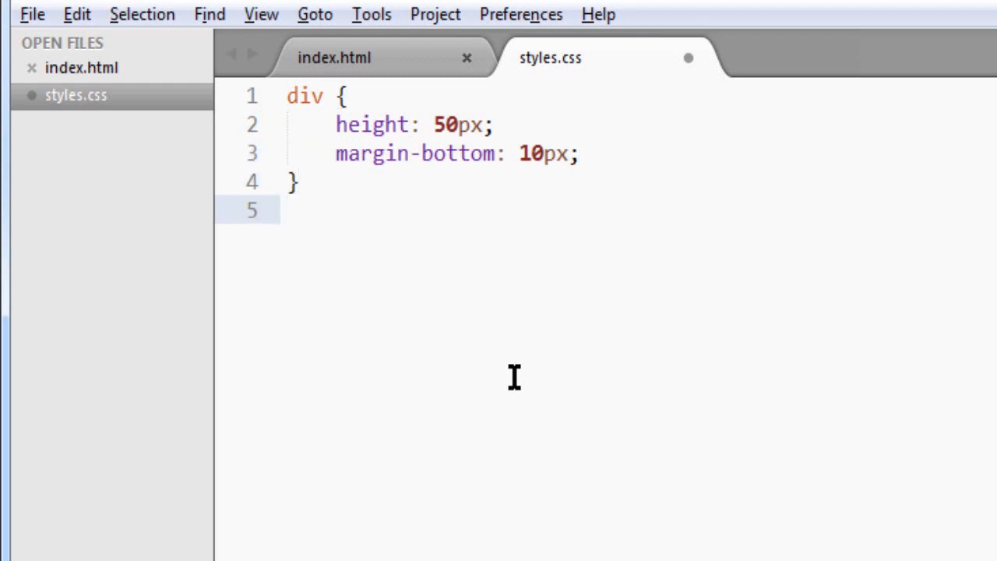
Start a .top rule with width: 100%.
type(".")
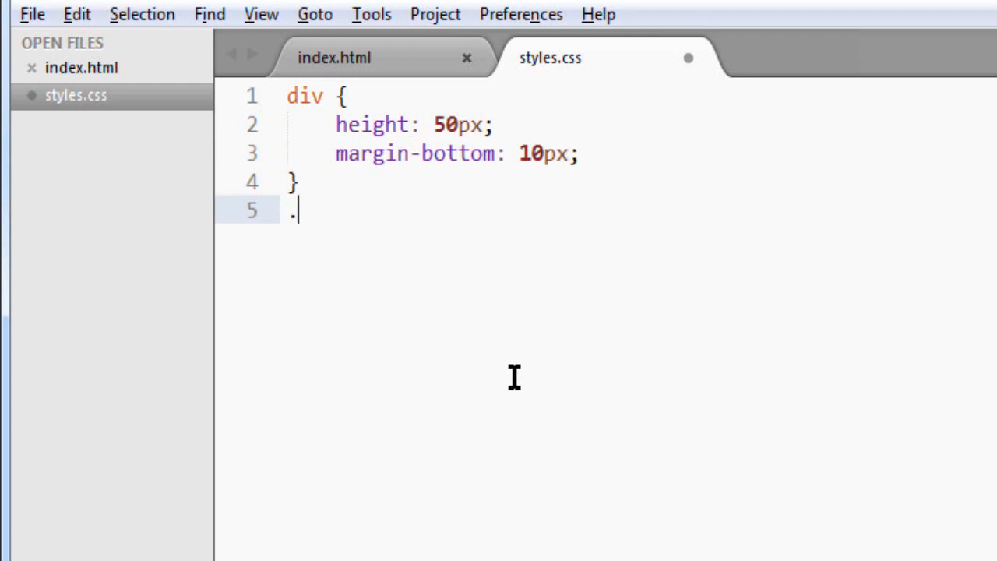
key("Backspace")
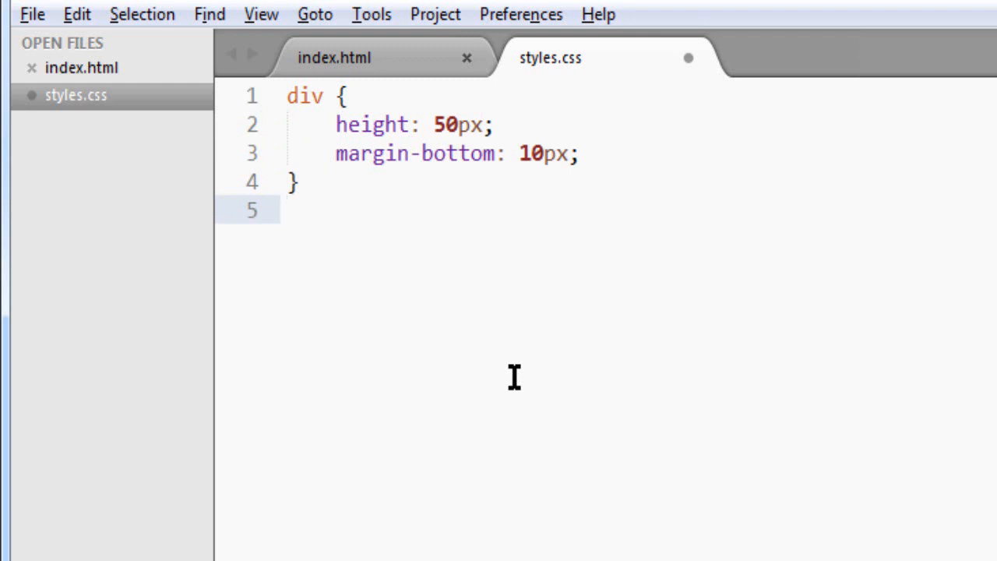
type("#")
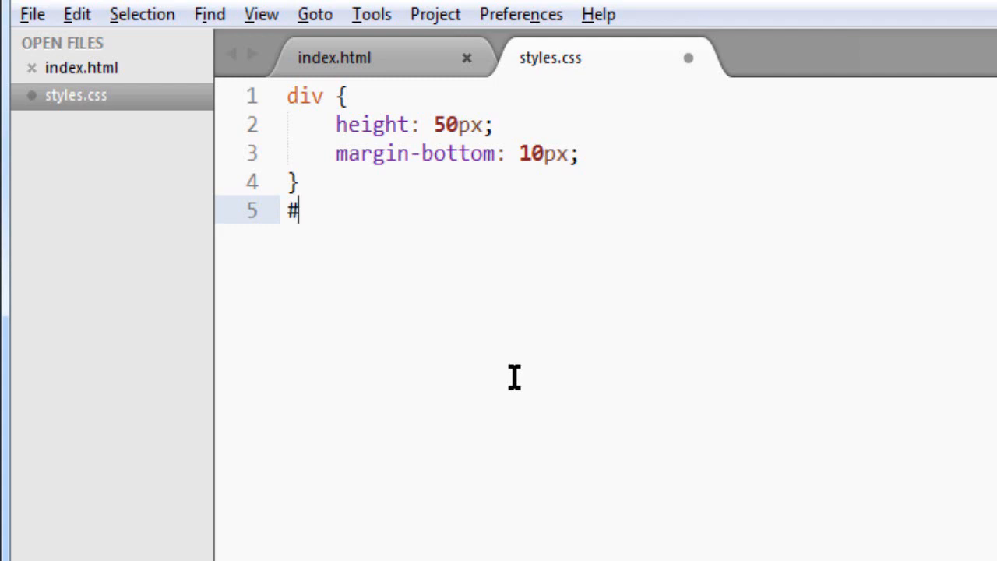
key("Backspace")
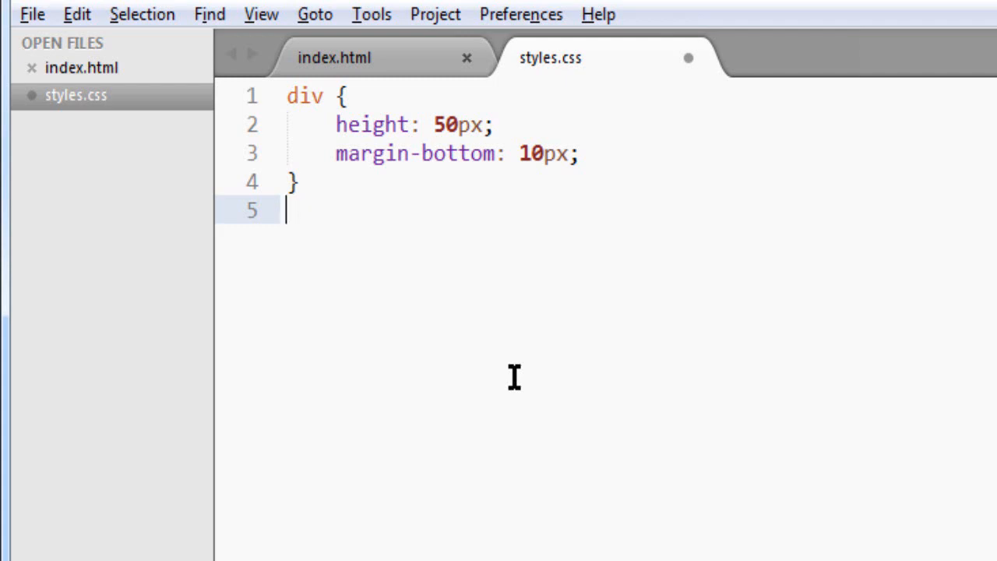
type(".")
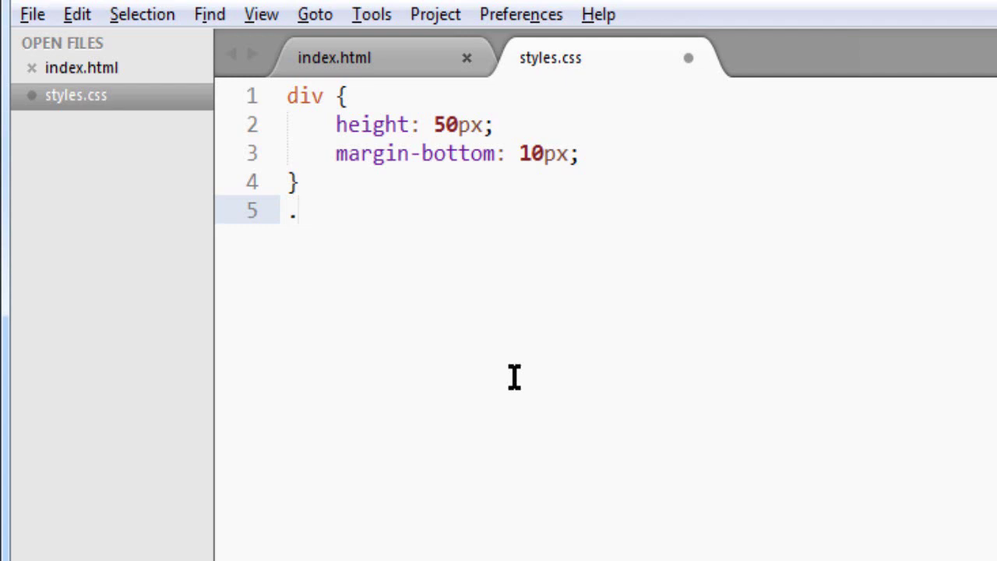
type("top")
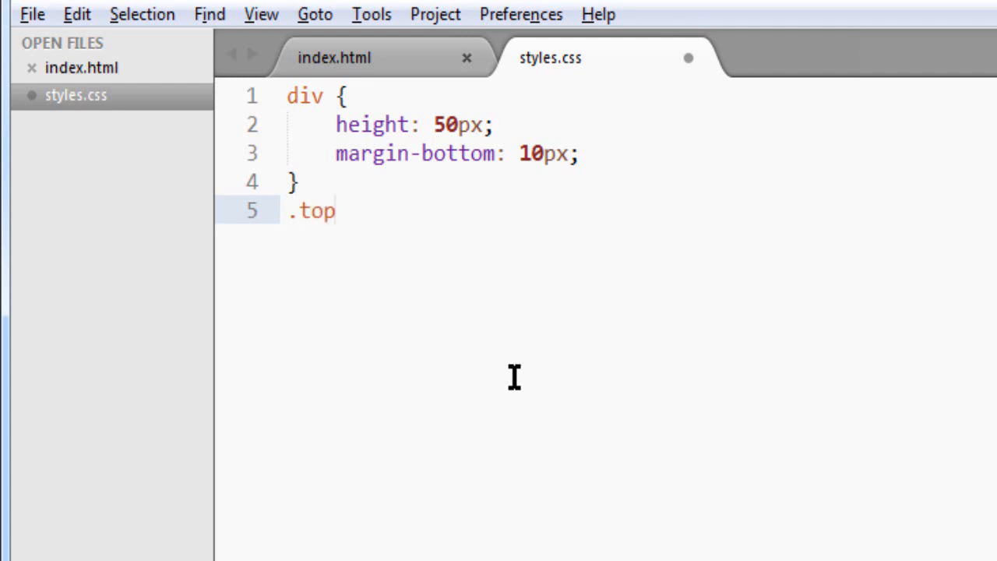
type("{")
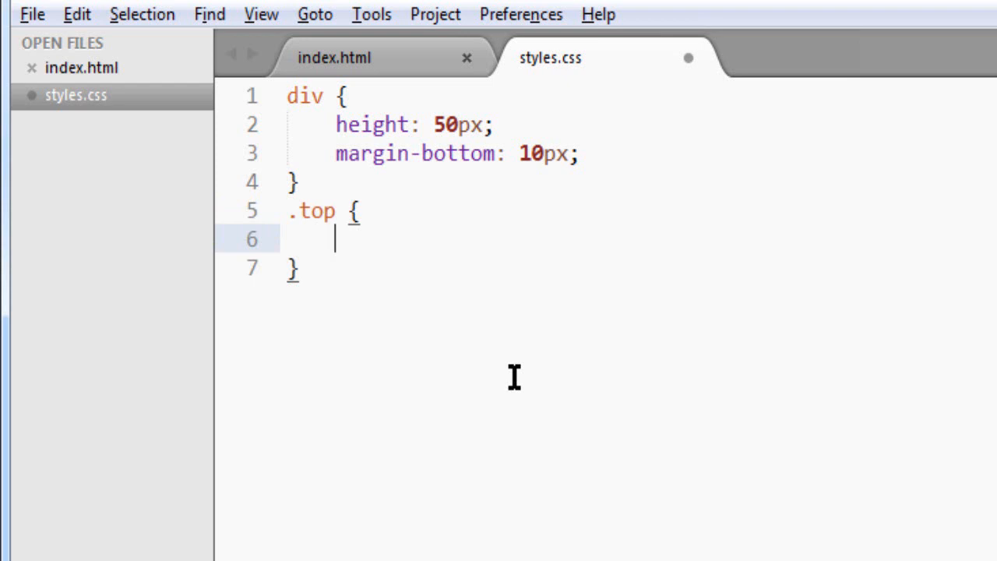
type("width:")
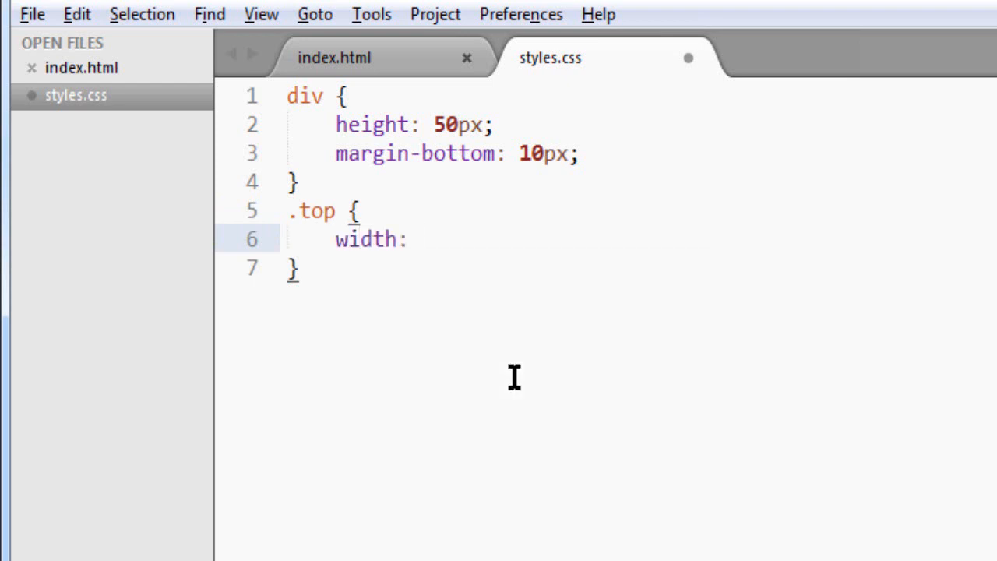
type("100")
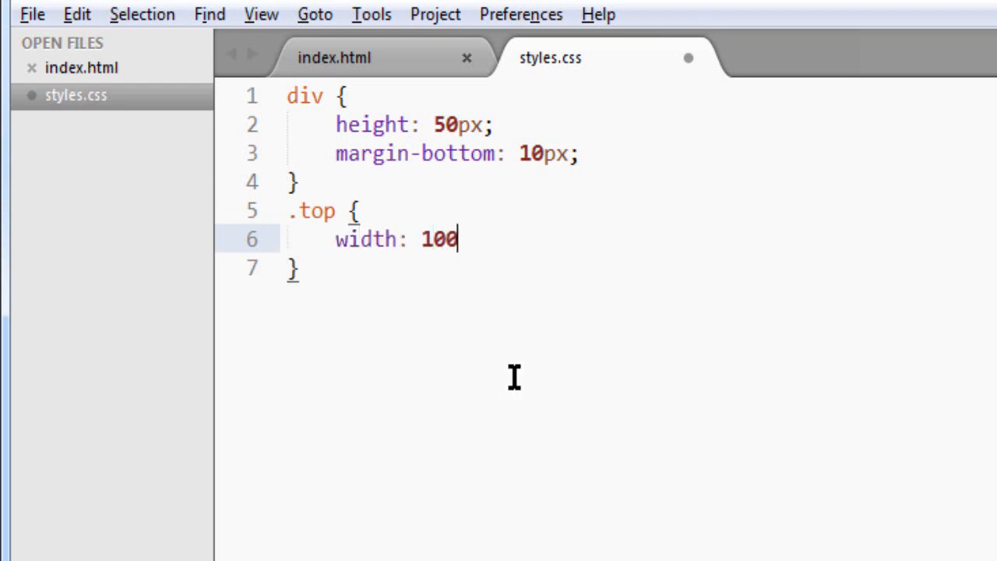
type("%;")
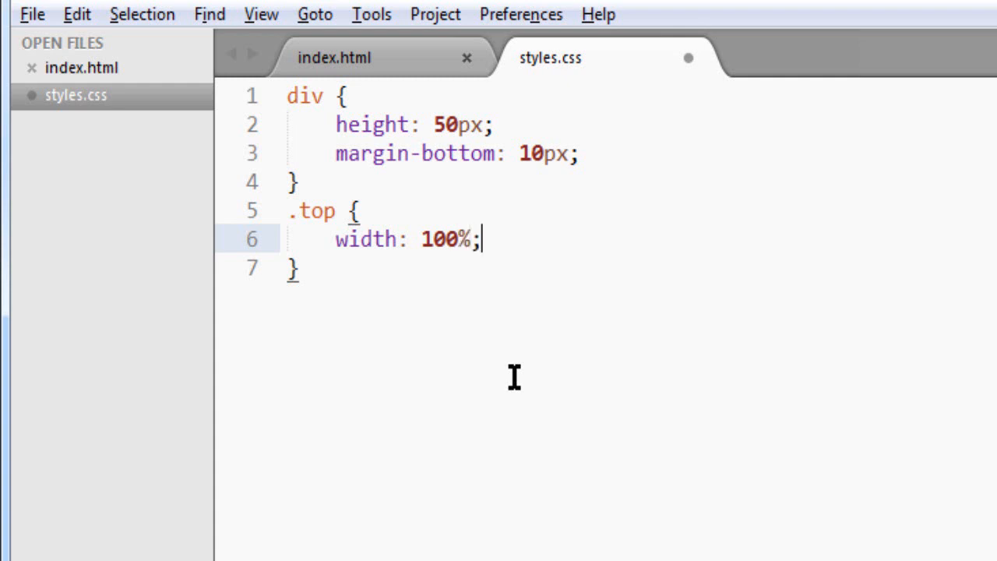
Give .top background-color: Green and text-align: center.
key("Enter")
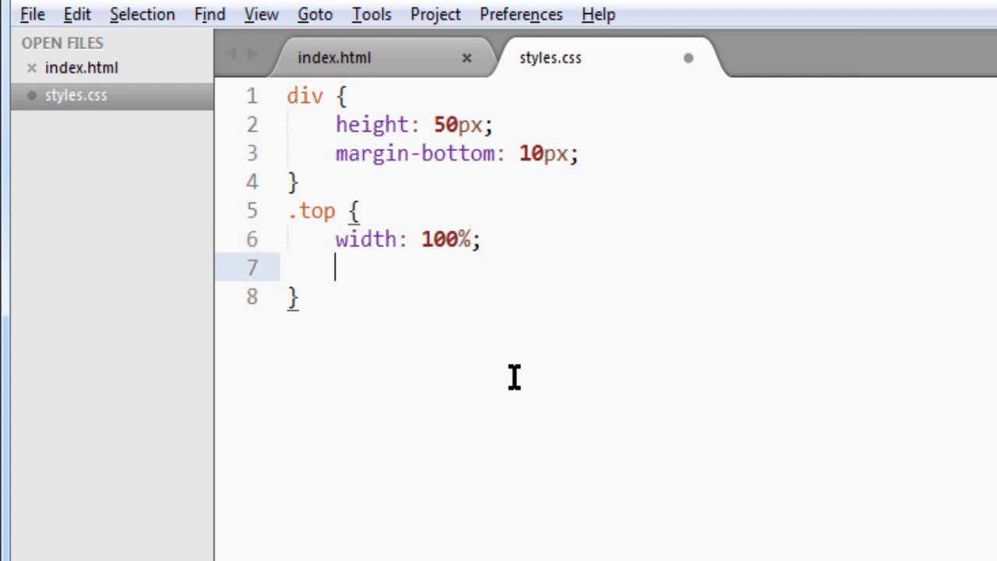
type("background-color:")
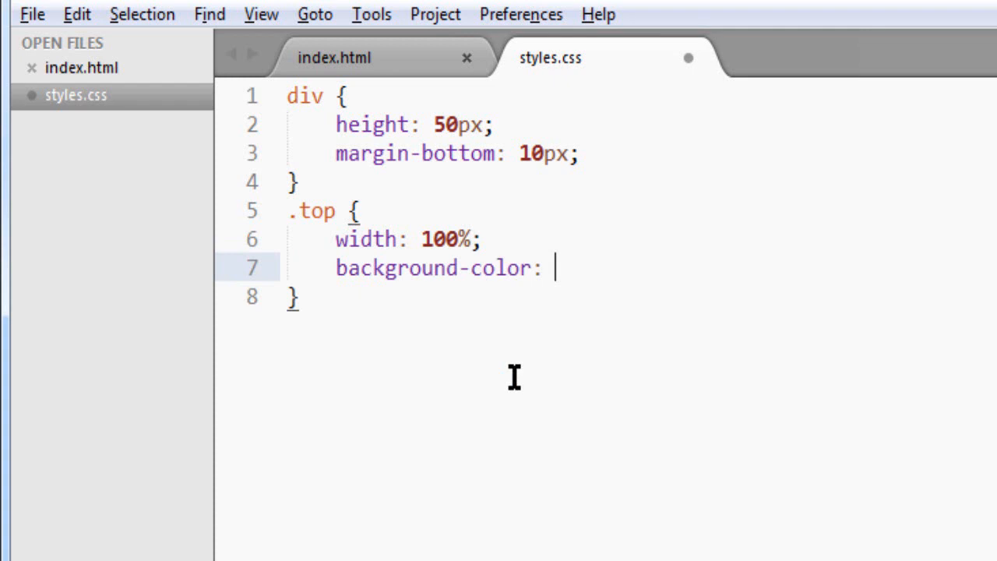
type("Gr")
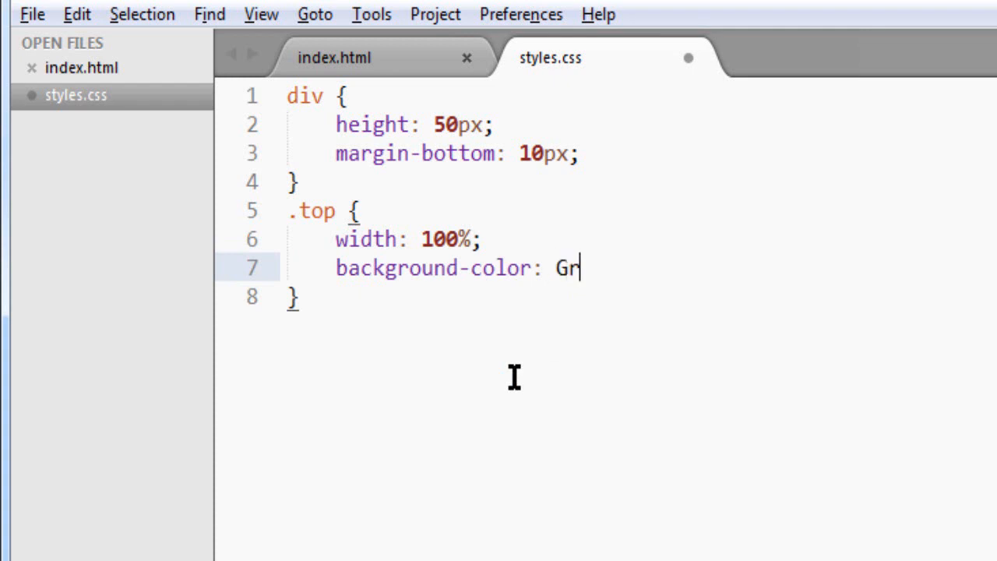
type("een;")
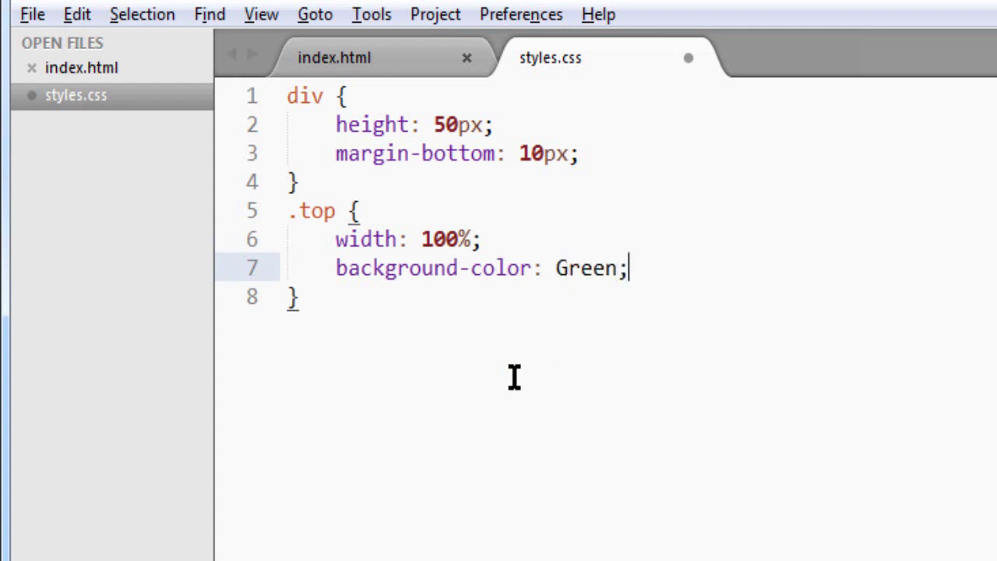
type("t")
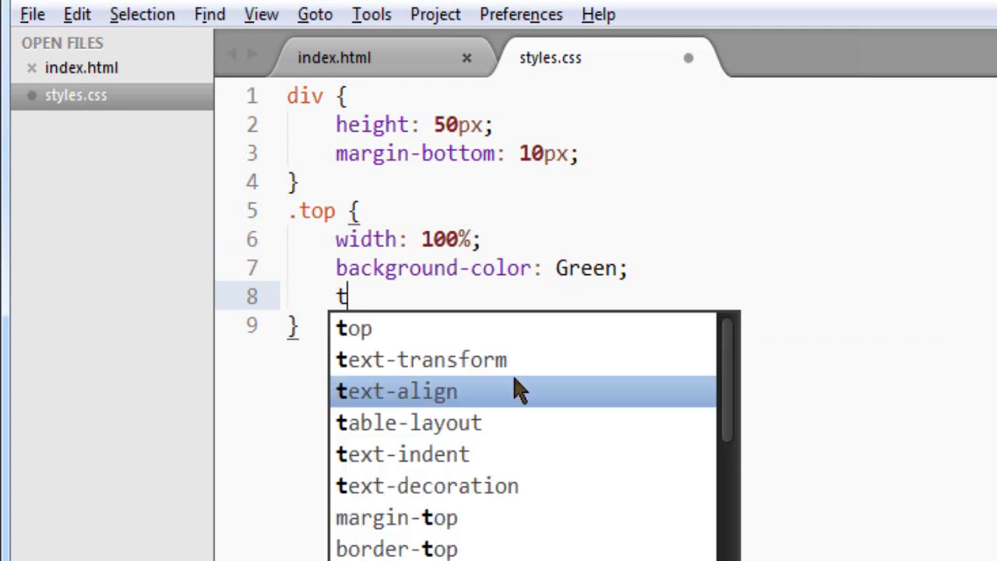
left_click(395, 391)
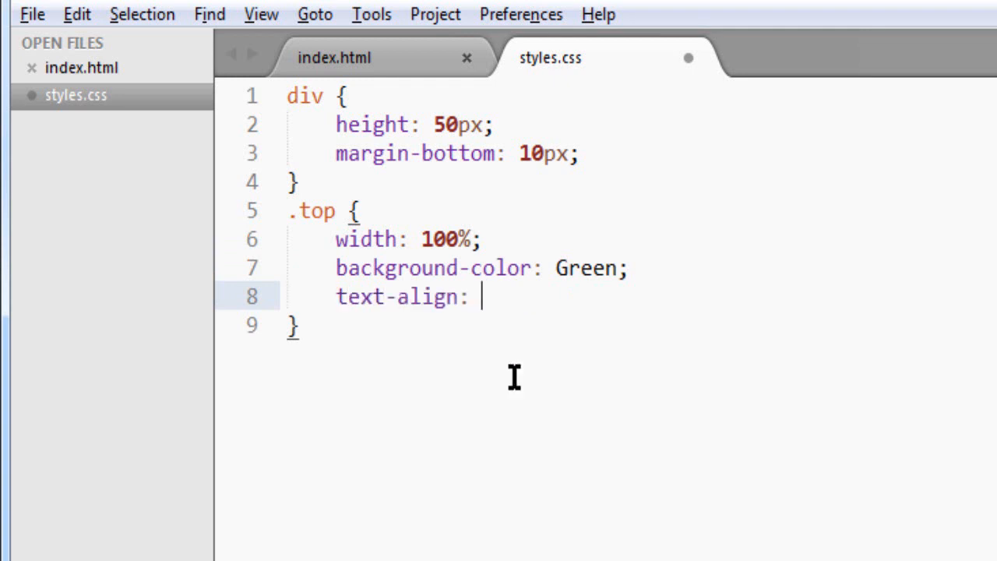
type("center;")
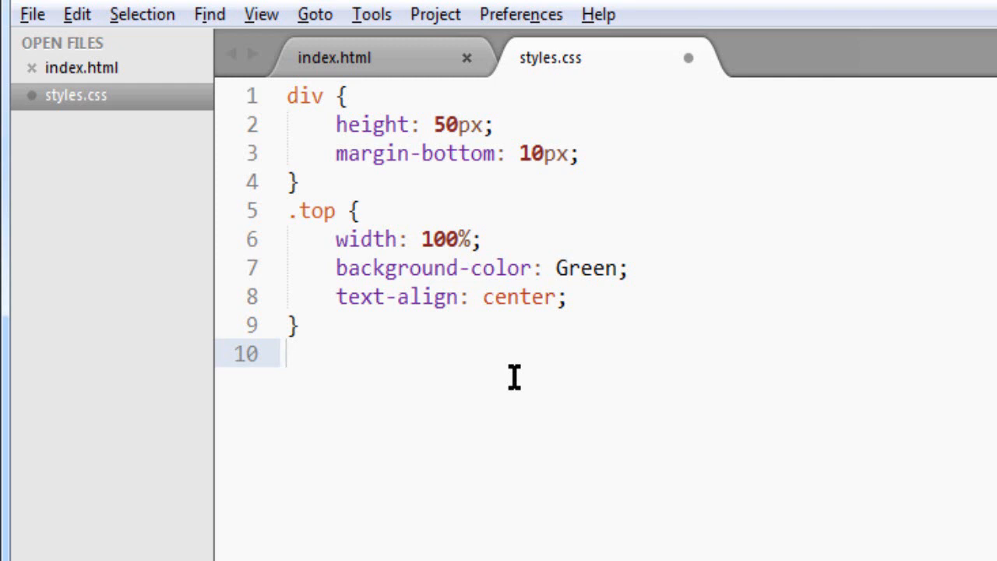
Start a .left rule with float: left, width: 49% and margin-right: 2%.
type(".")
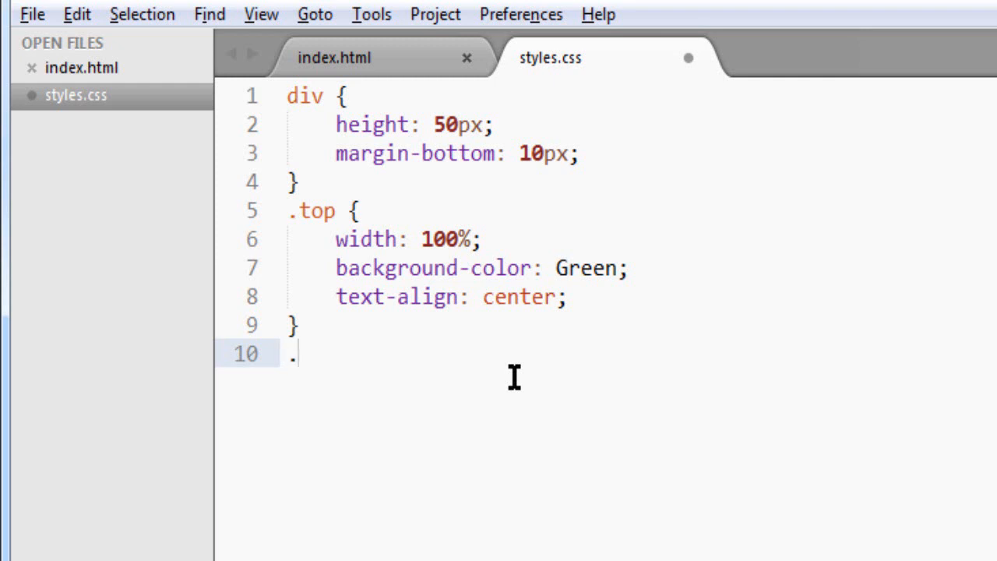
type("left")
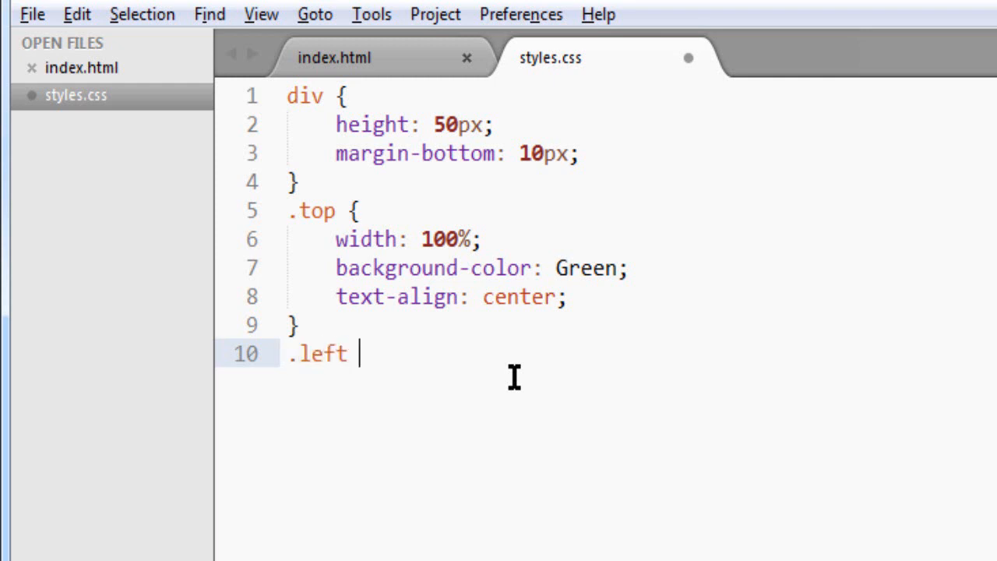
type("{")
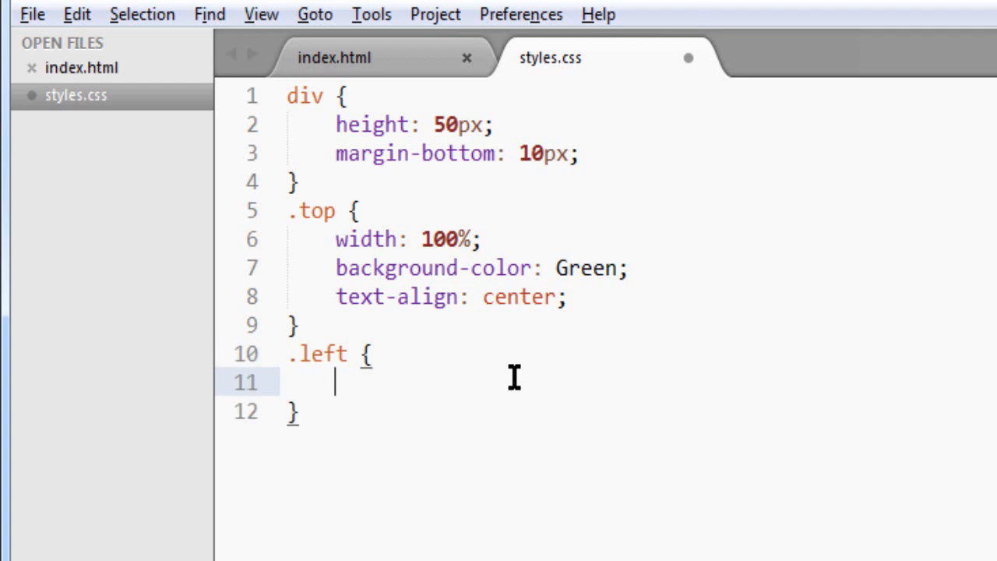
type("float:")
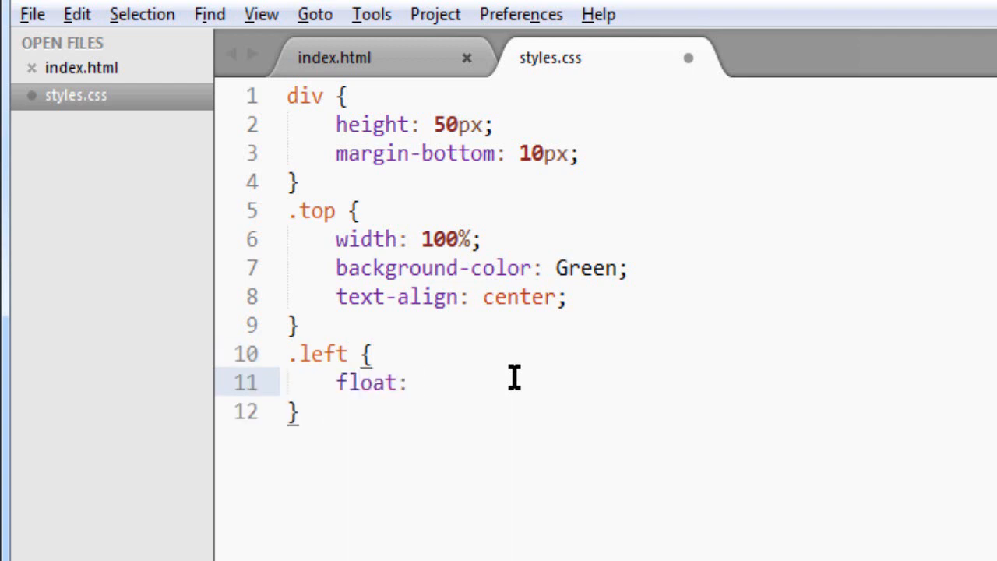
type("left;")
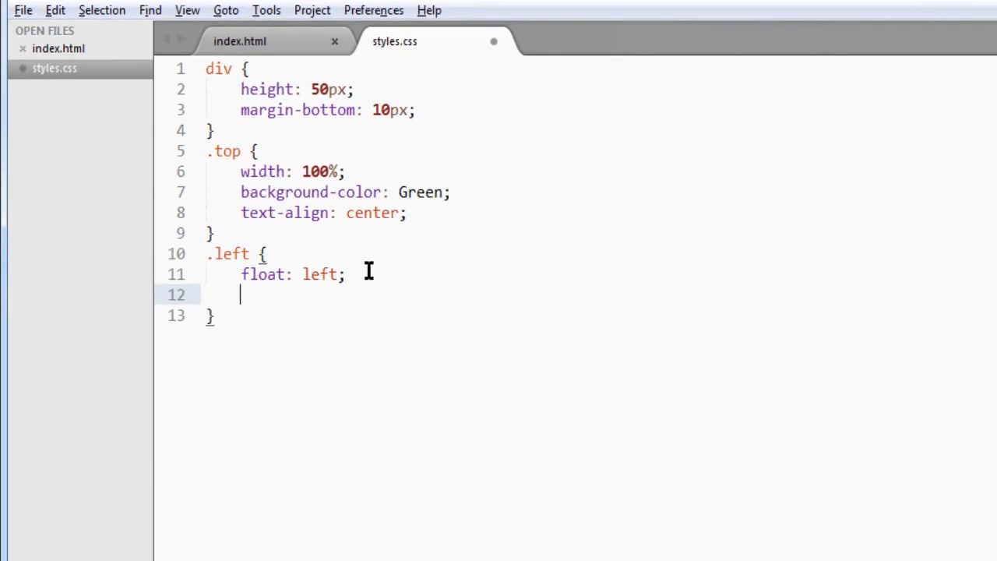
type("width:")
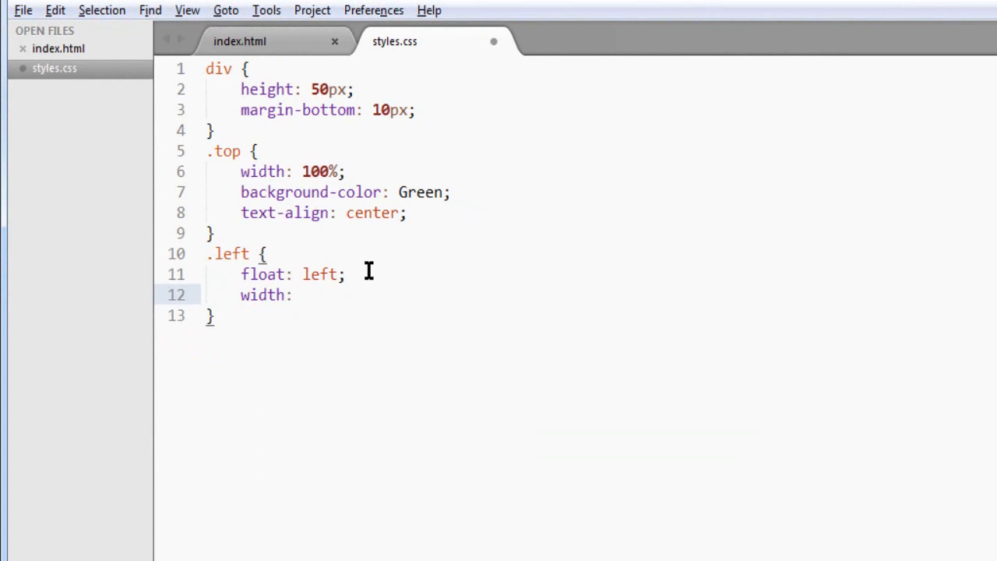
type("49")
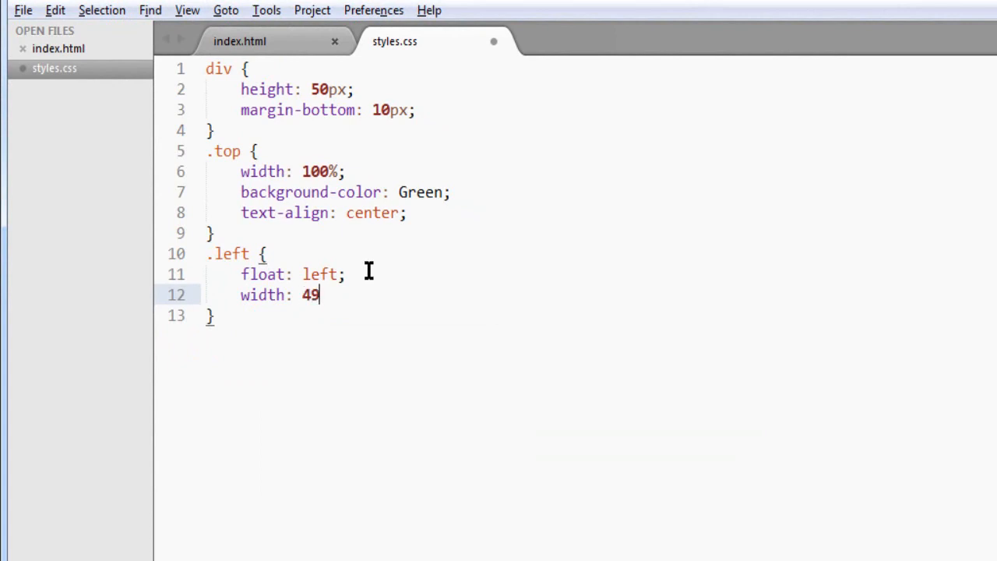
type("%;")
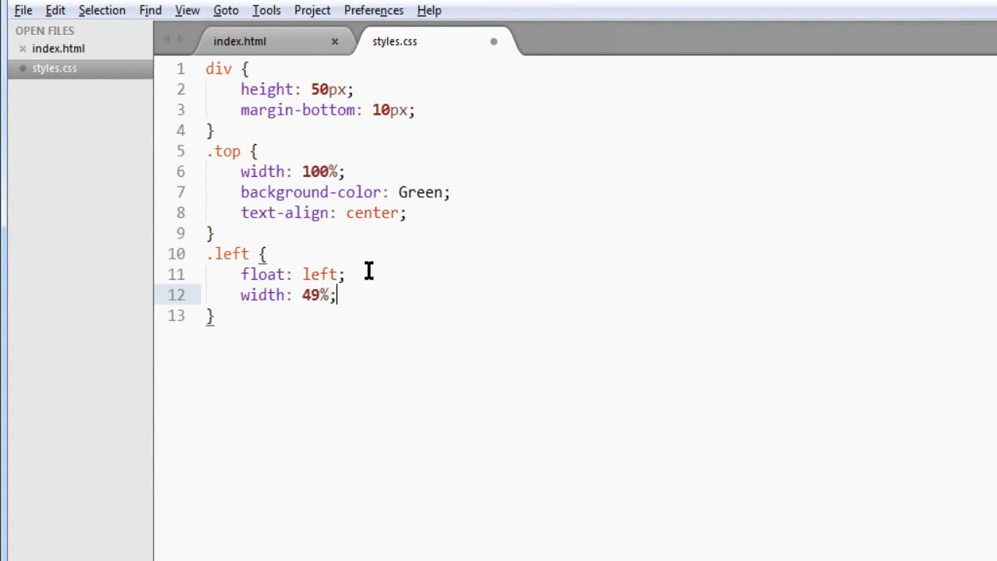
key("Enter")
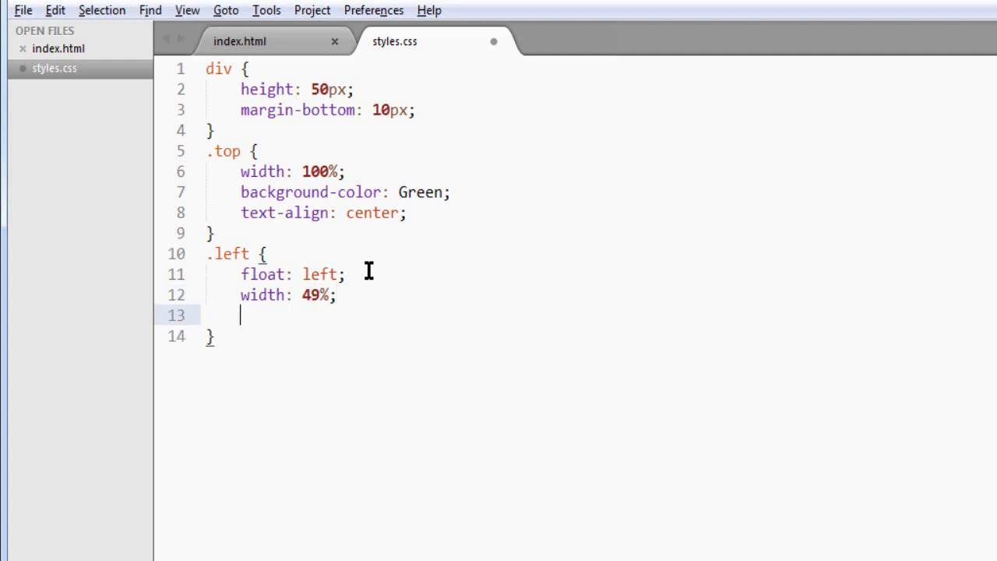
type("margin-right: 2")
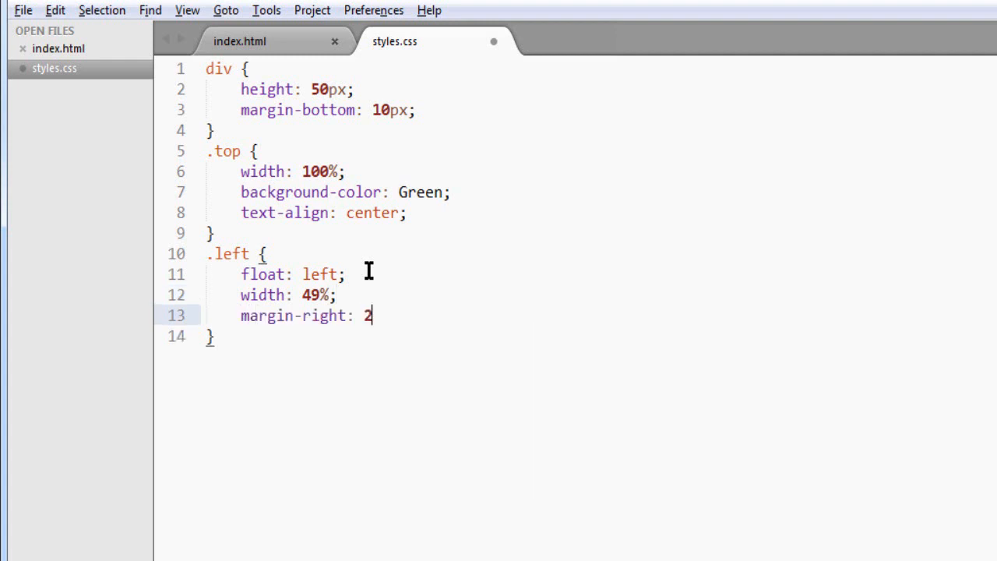
type("%;")
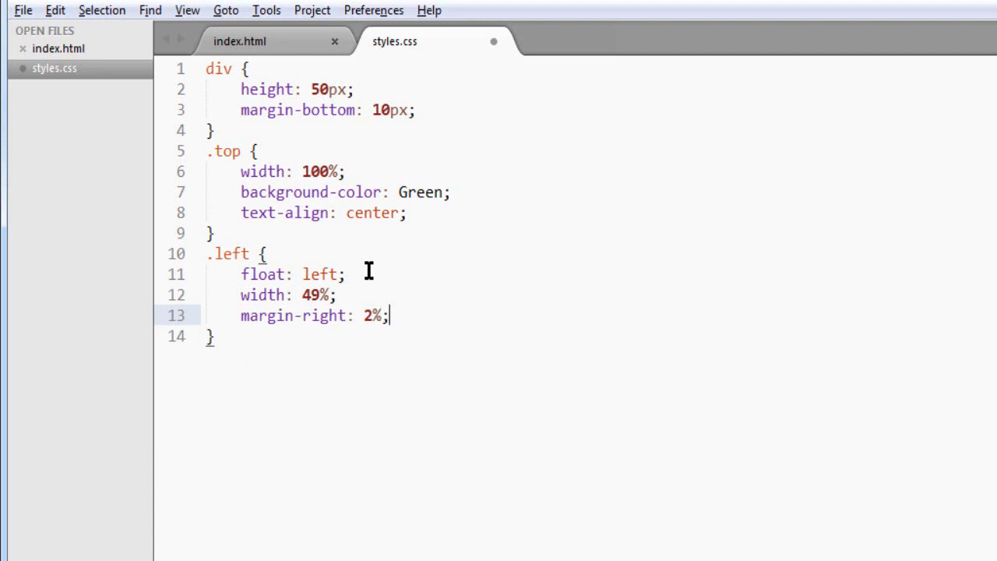
Give .left background-color: Orange and text-align: center.
key("Enter")
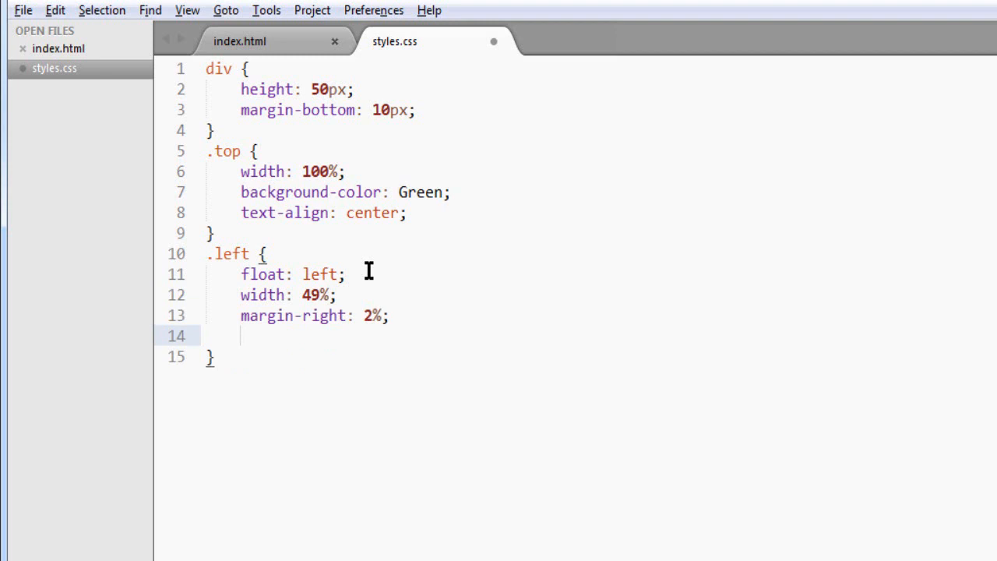
type("background-color:")
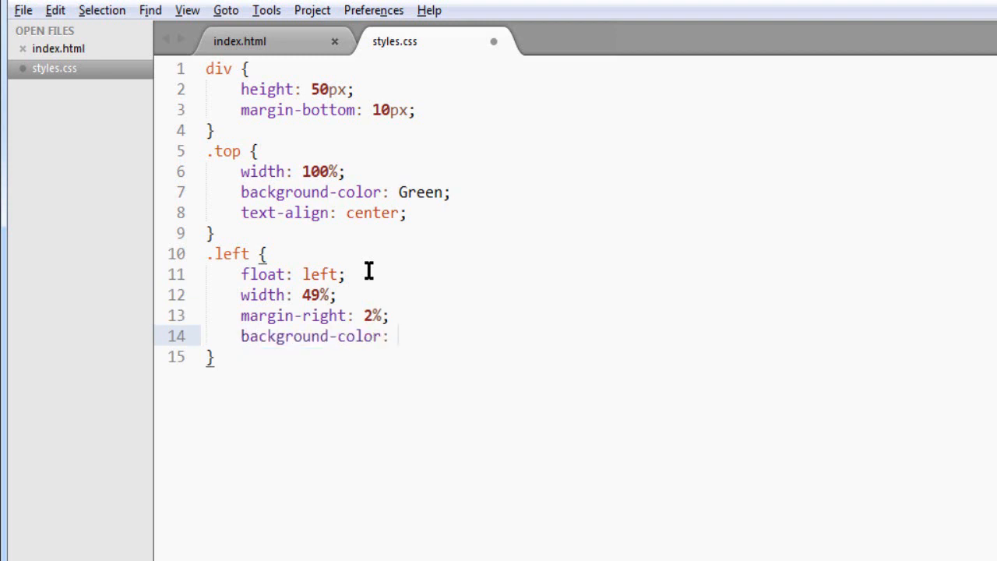
type("O")
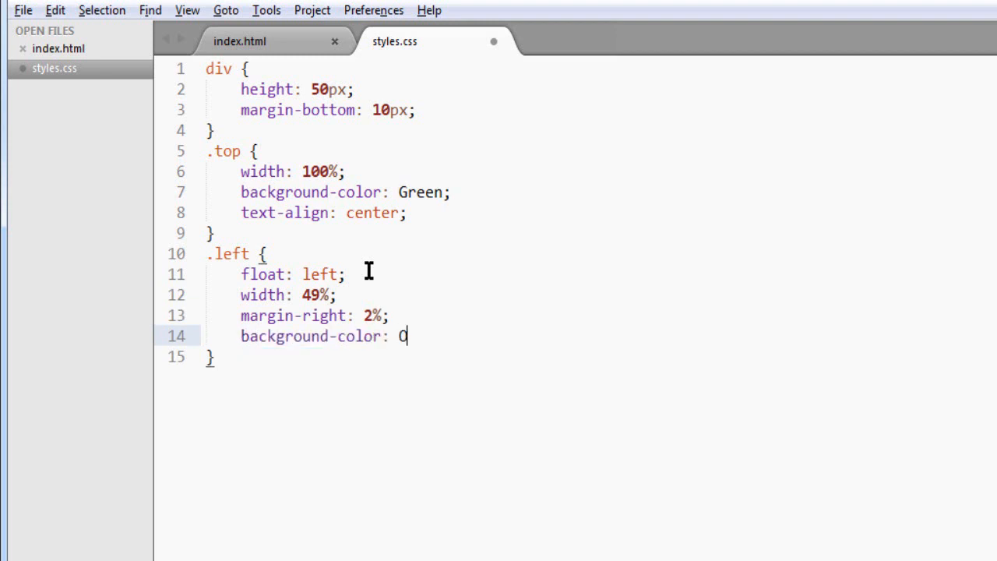
type("range")
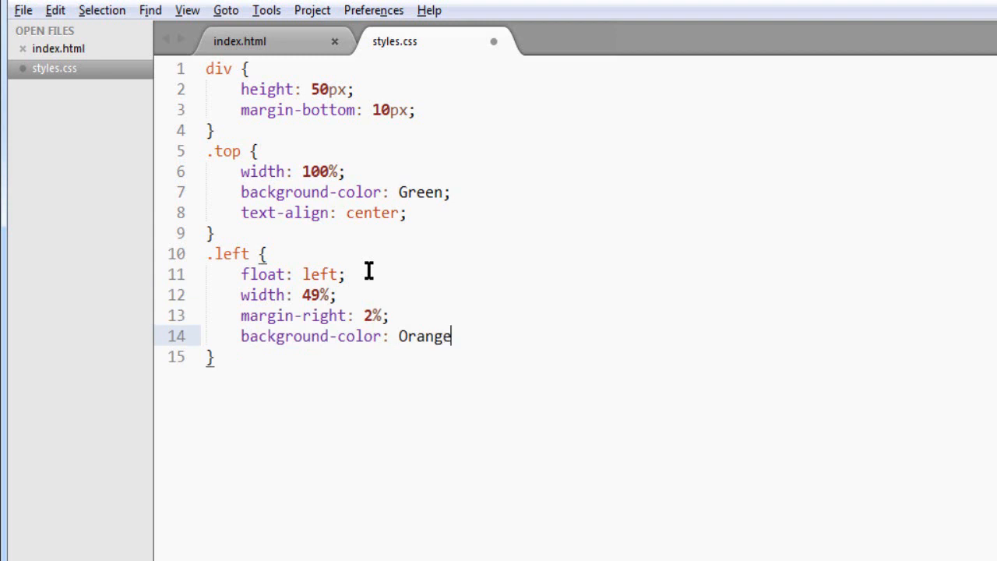
type(";")
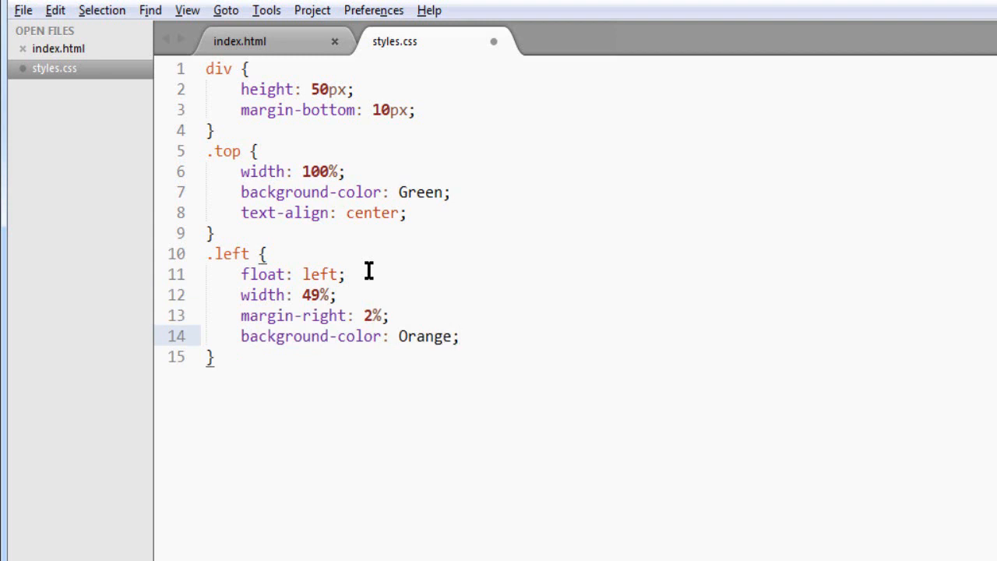
type("text-align:")
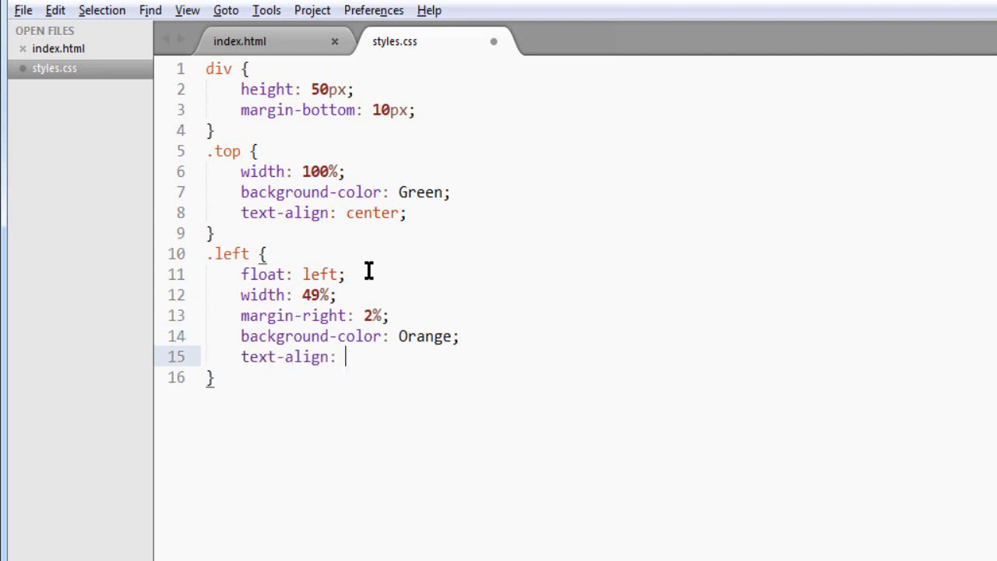
type("c")
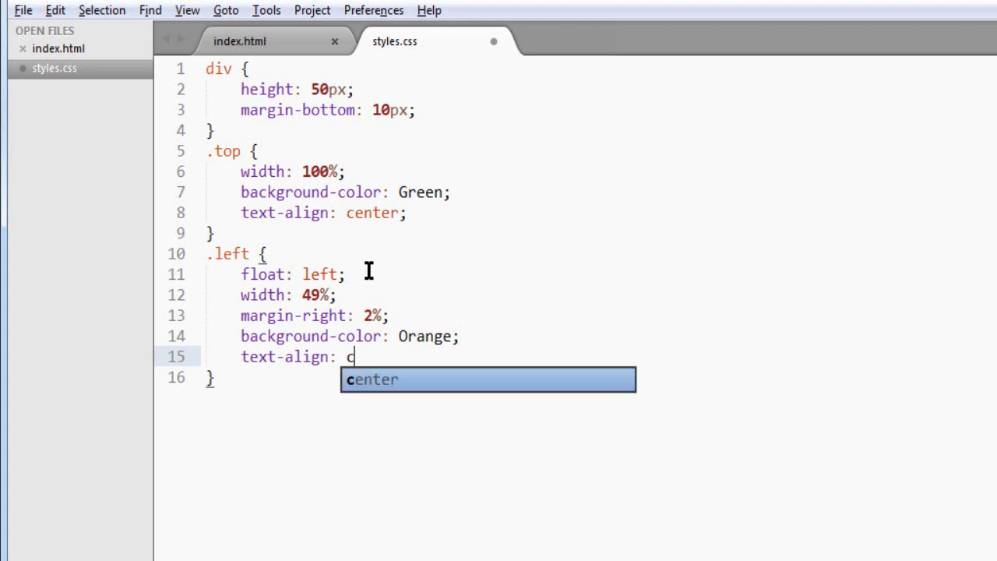
key("Tab")
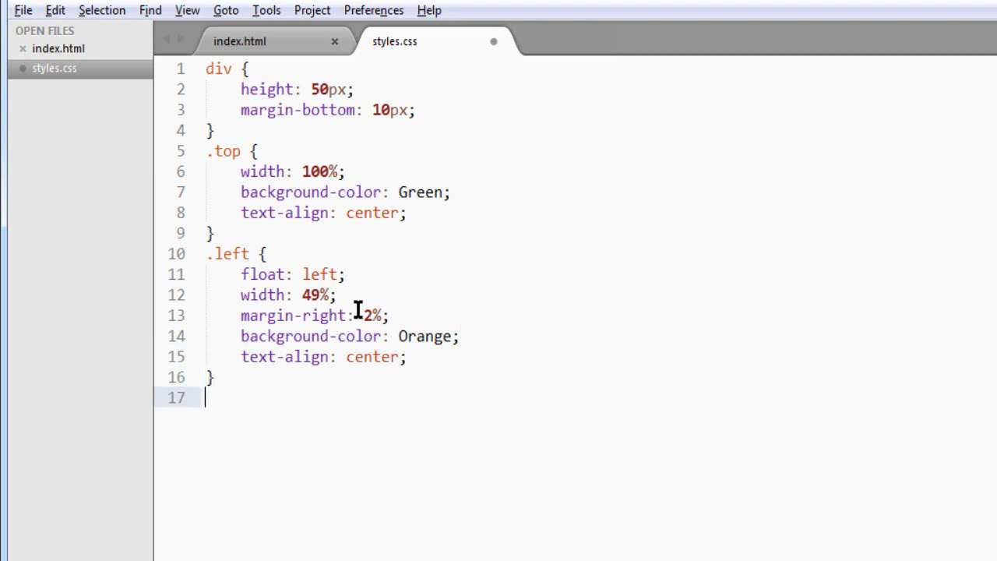
Create a .right rule copying .left's declarations, minus the margin-right line.
type(".")
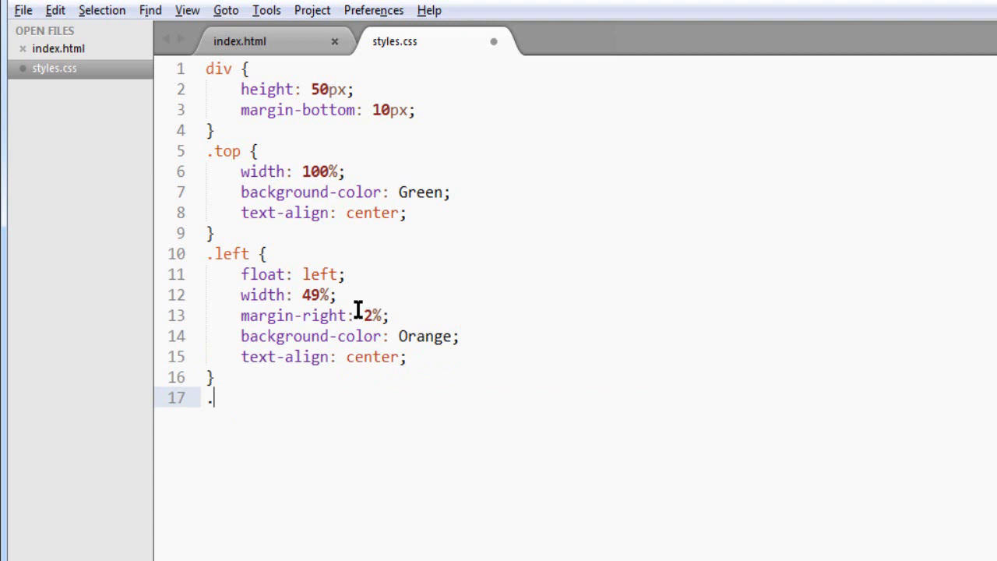
type("r")
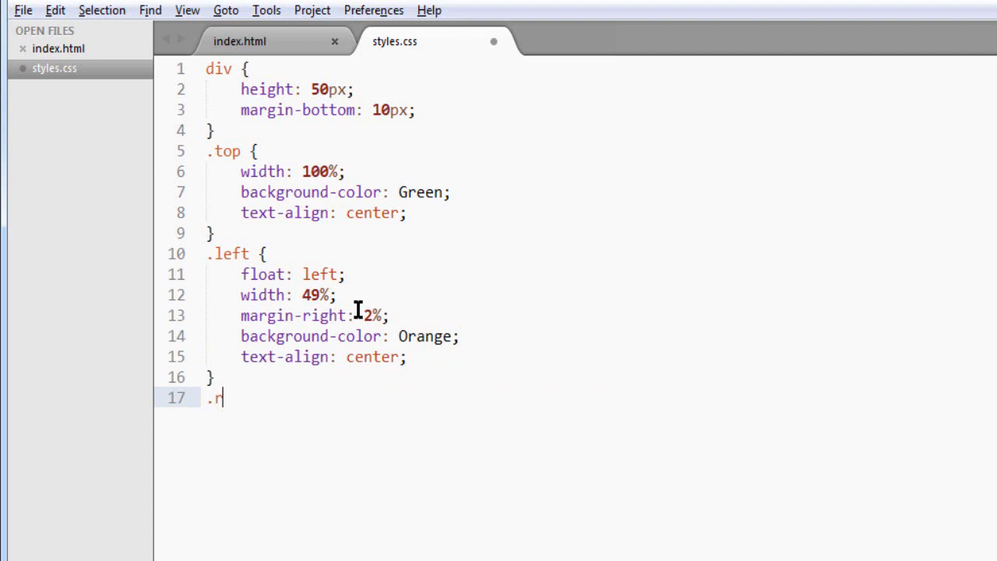
type("ight")
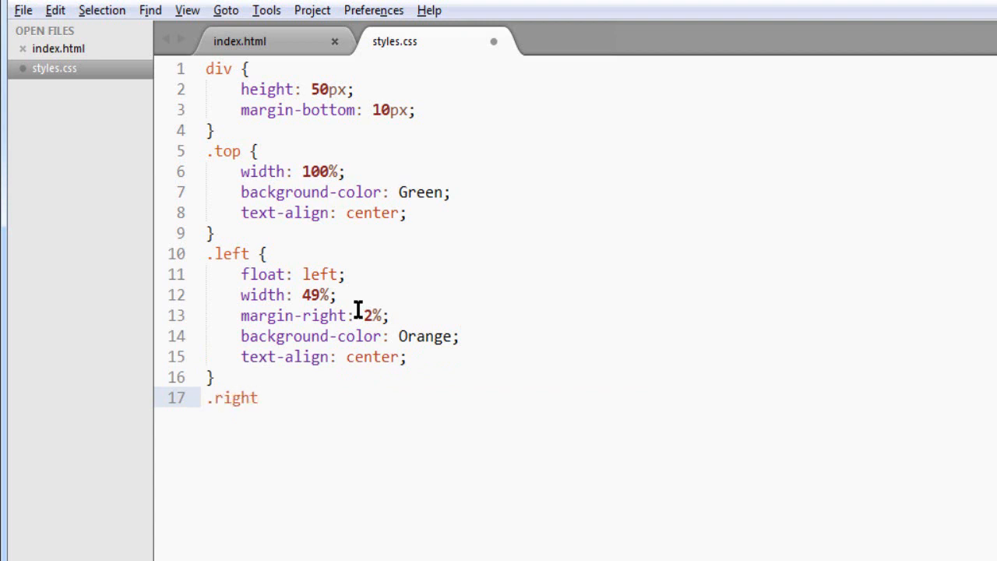
type("{")
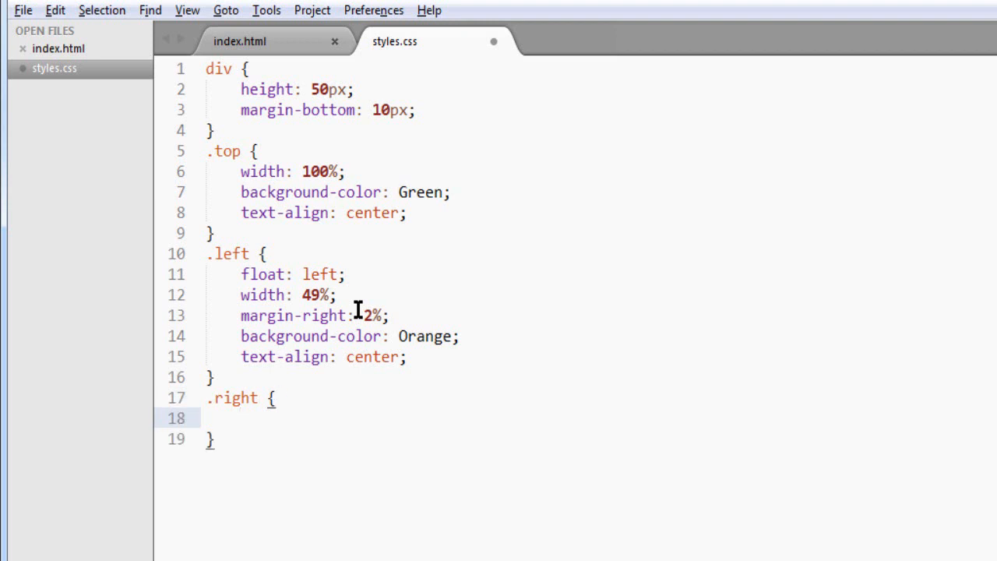
left_click_drag(240, 295, 405, 357)
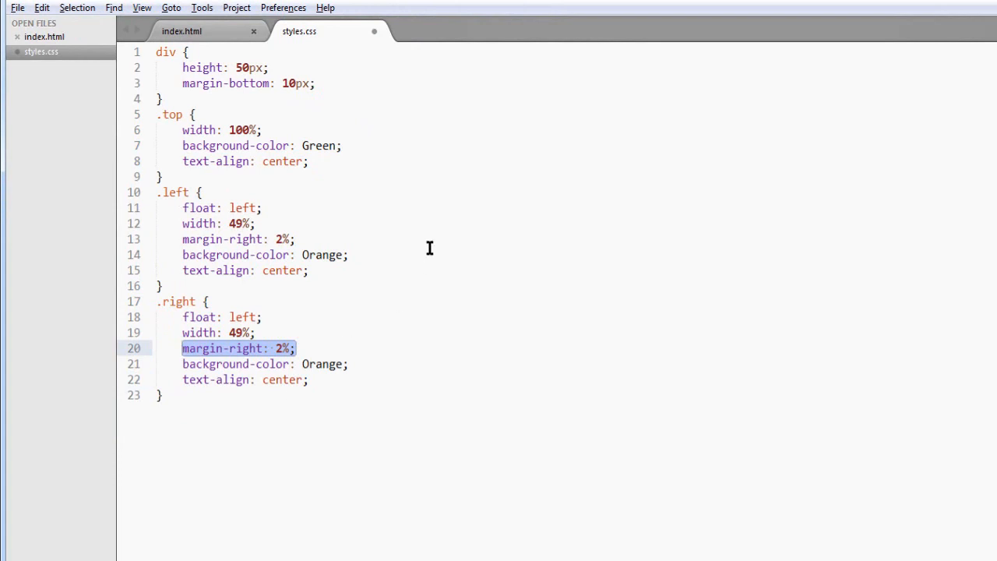
key("Delete")
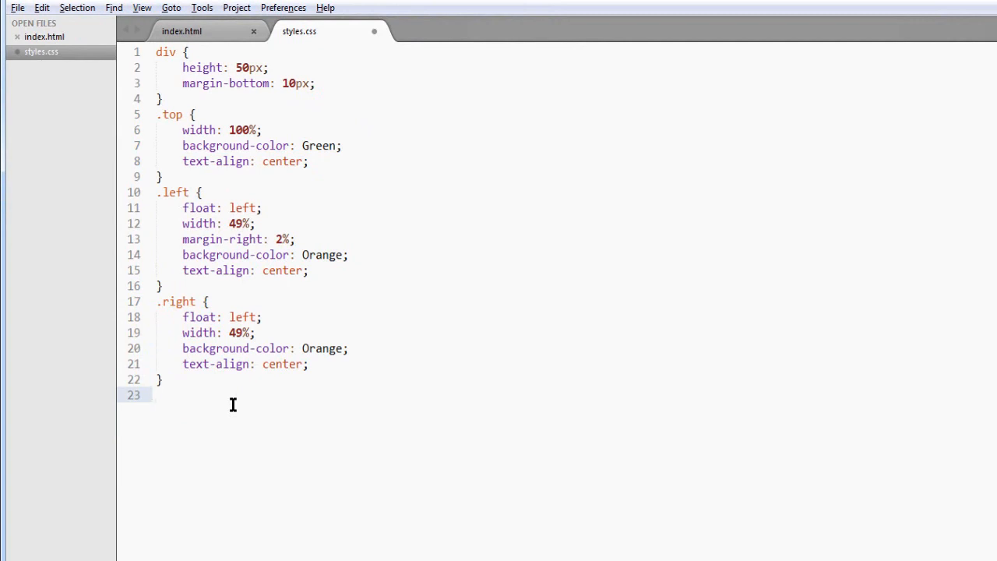
Write a .bottom rule with width: 100% and background-color: Maroon.
type(".")
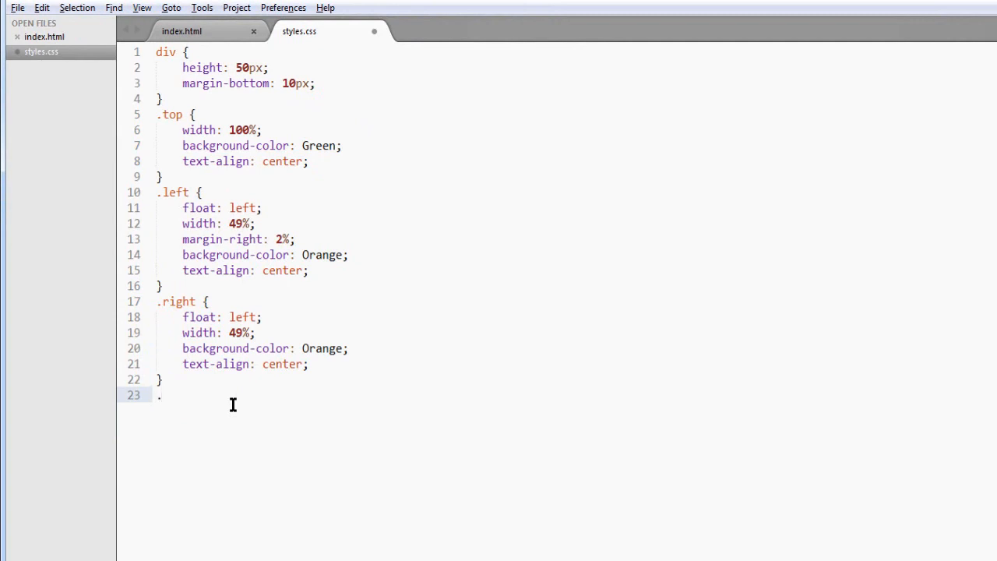
type("bottom")
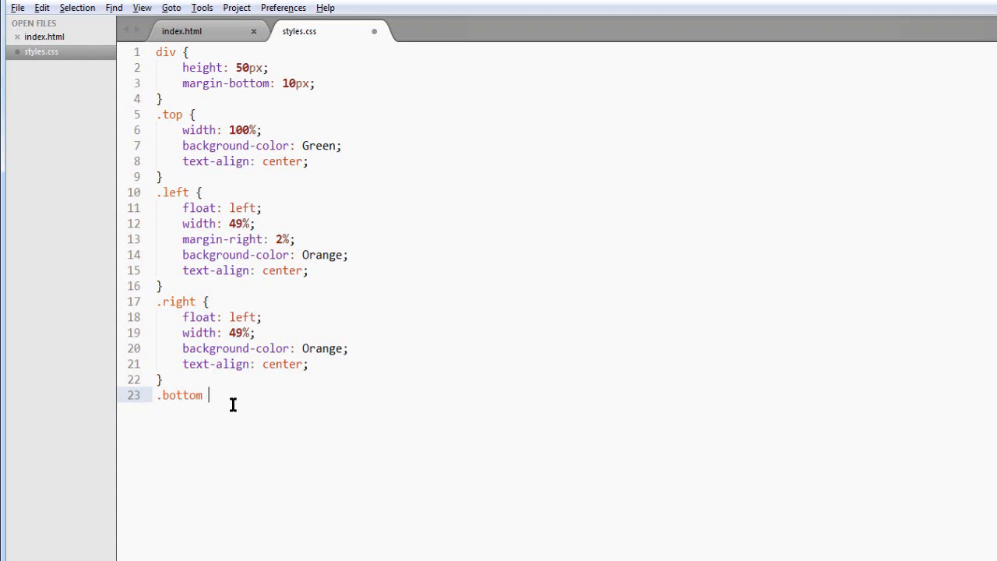
type("{")
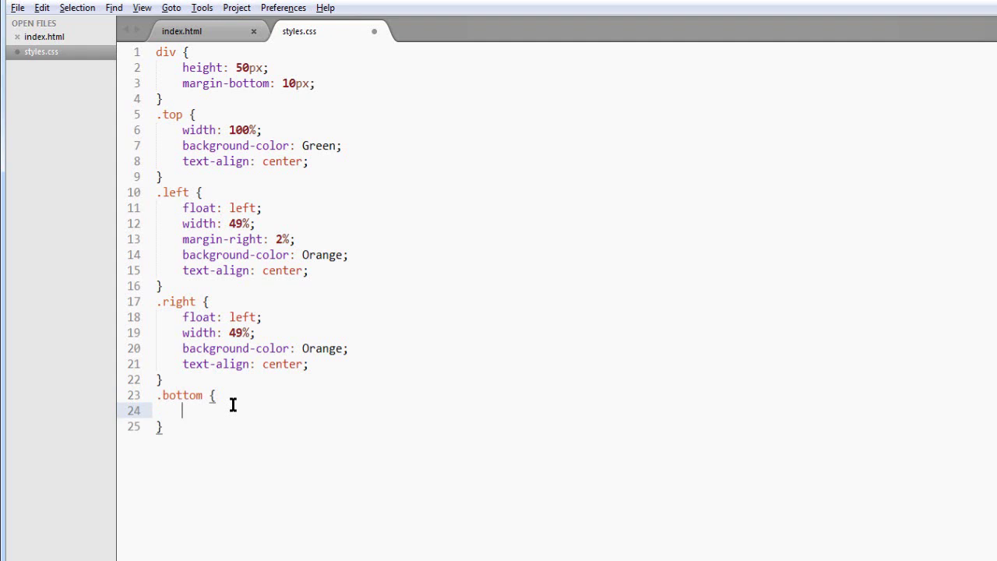
type("width:")
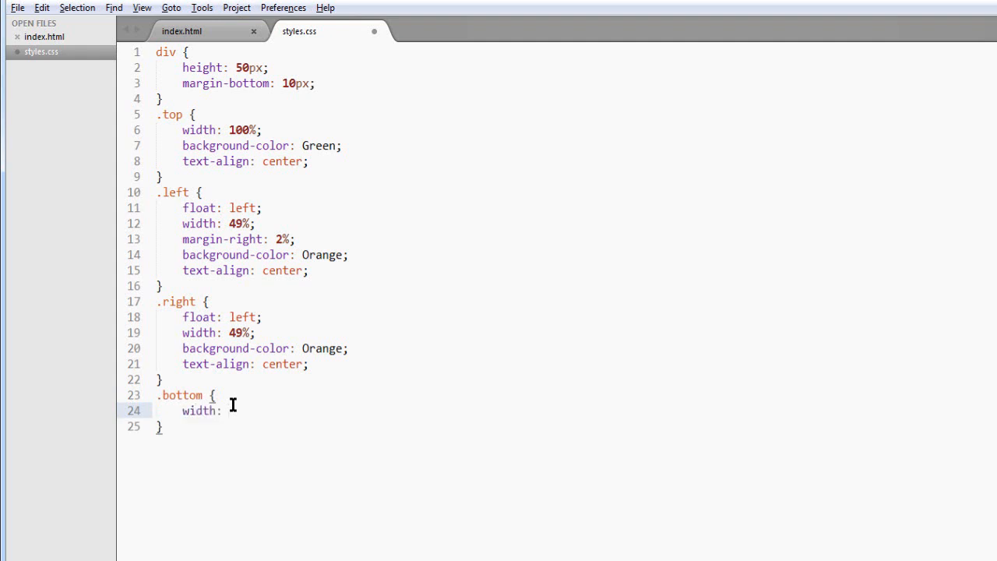
type("100")
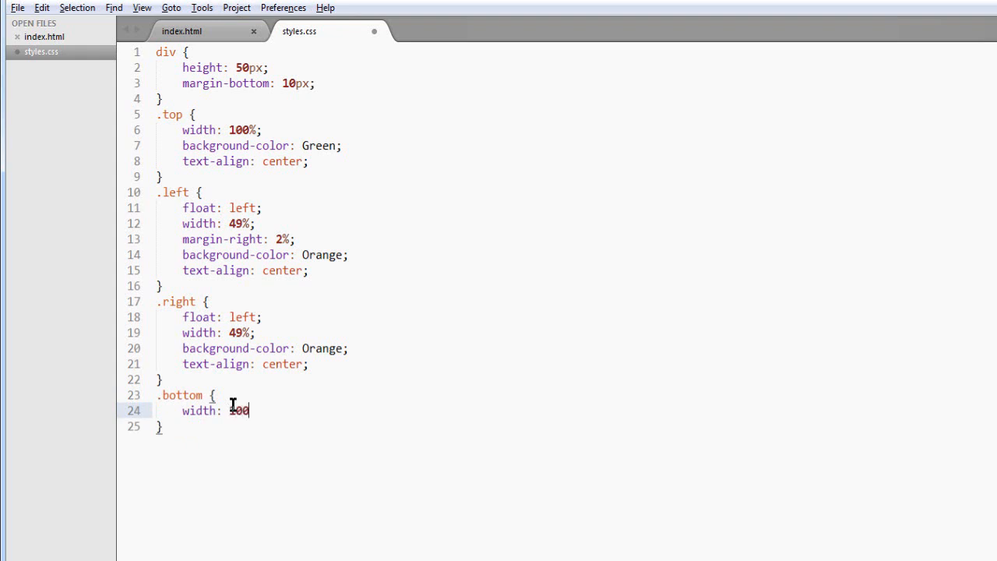
type("%;")
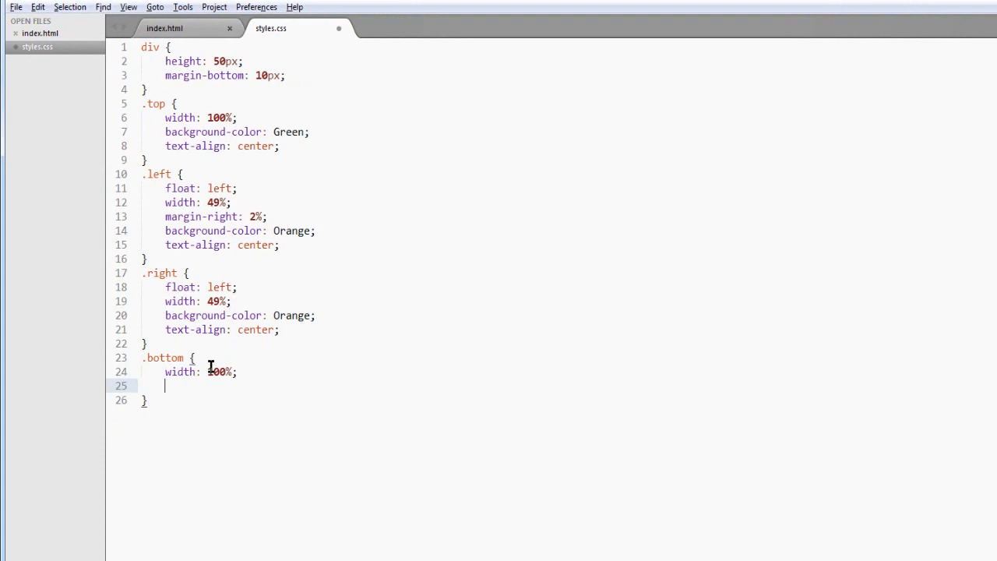
type("background-color:")
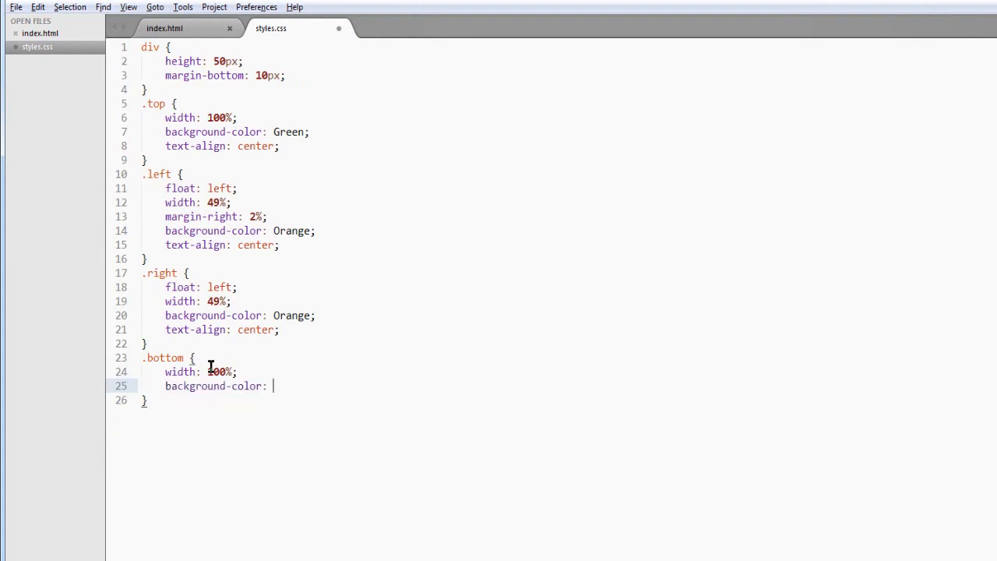
type("Ma")
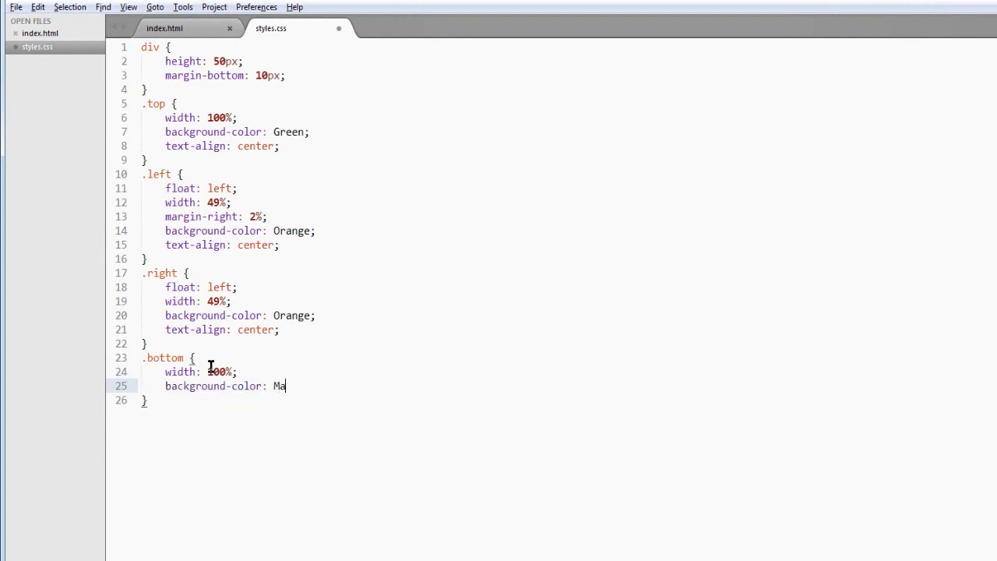
type("roon;")
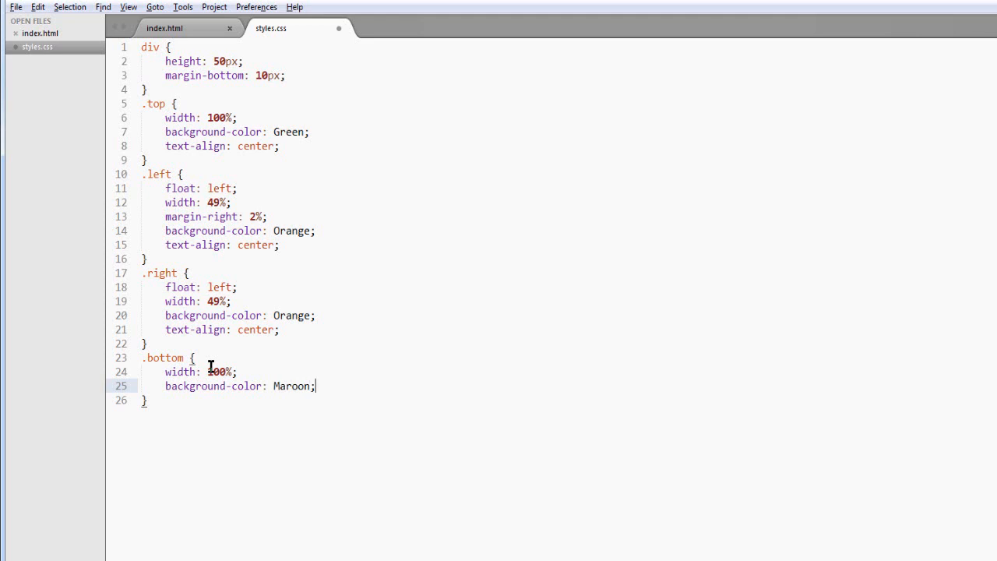
type("te")
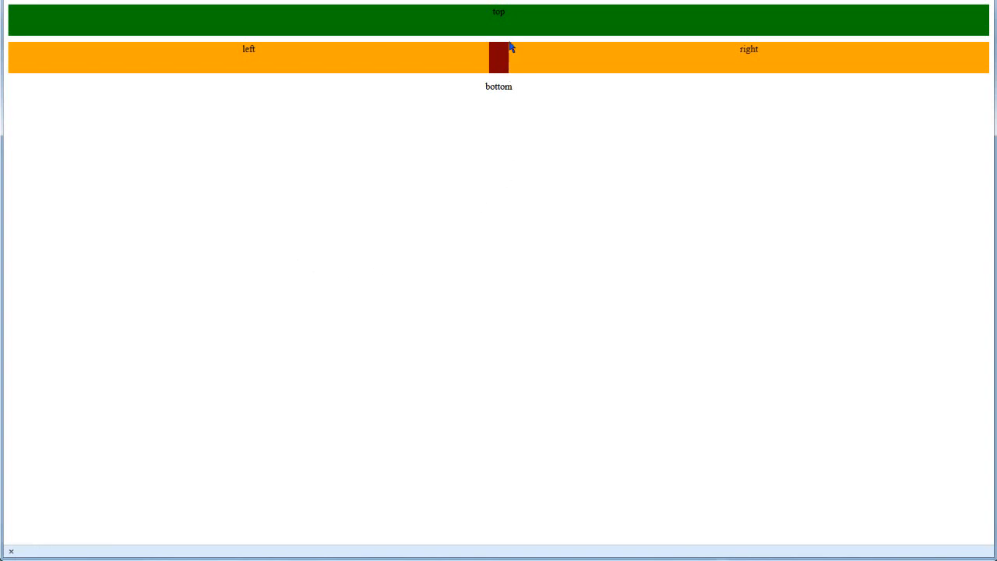
mouse_move(511, 19)
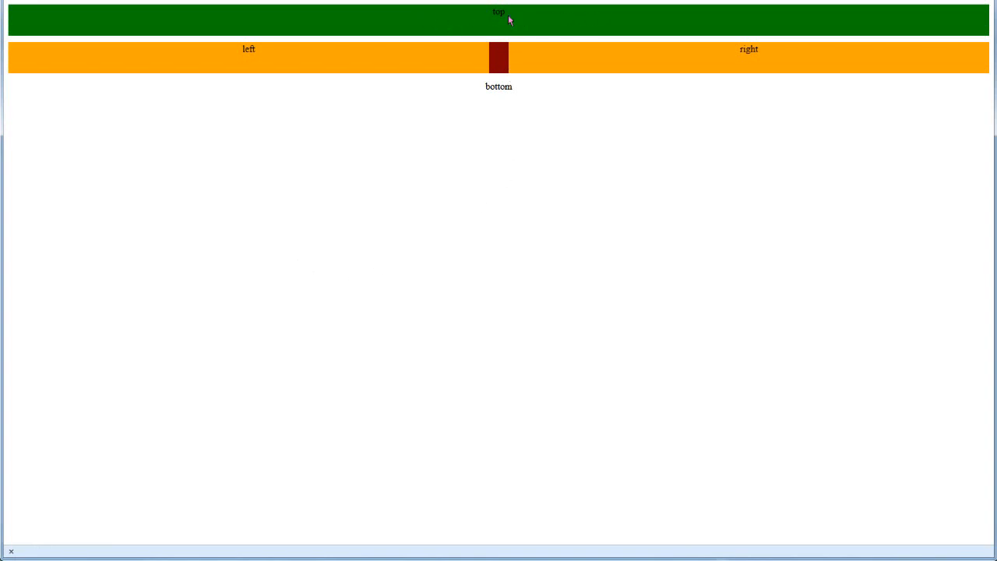
mouse_move(279, 70)
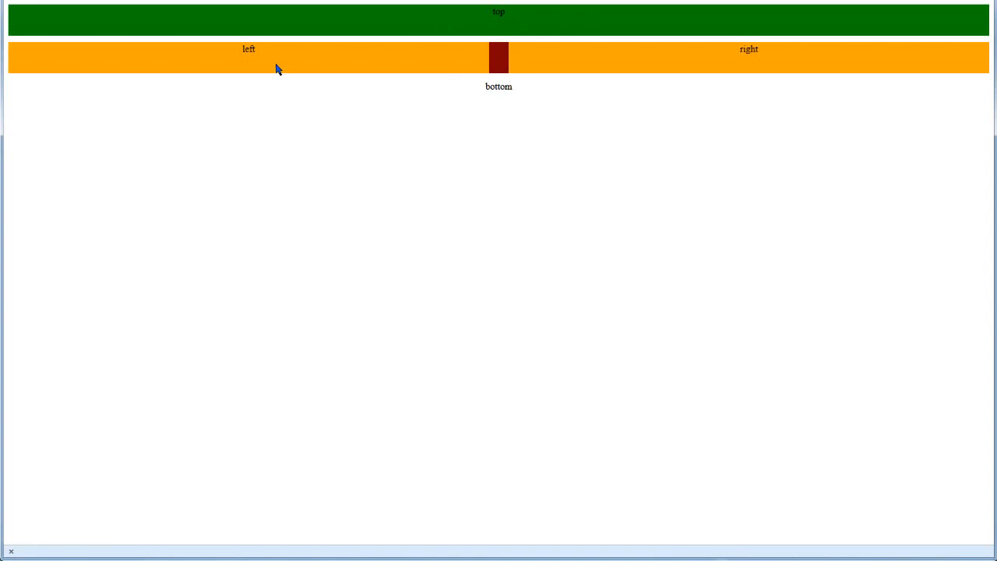
mouse_move(764, 59)
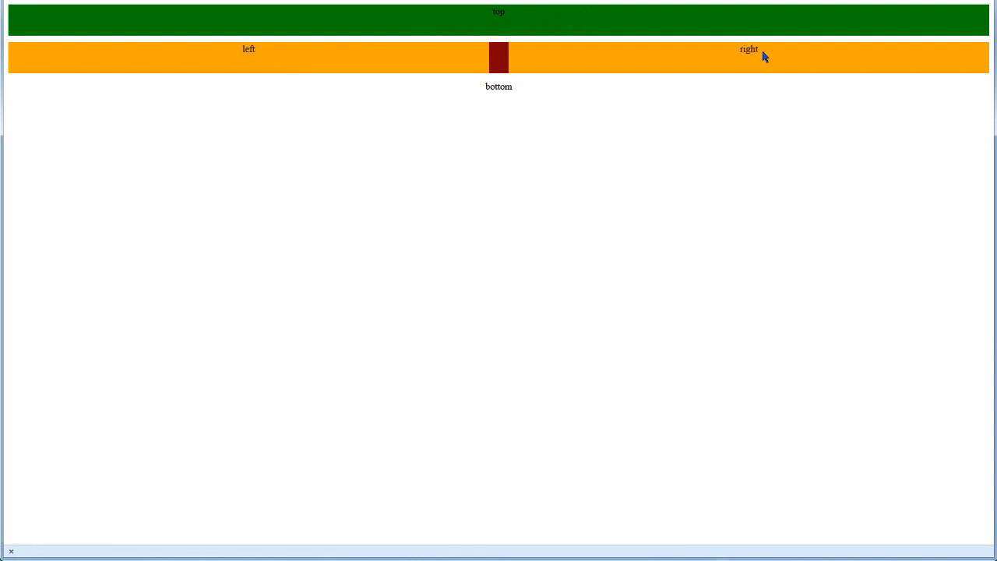
mouse_move(492, 75)
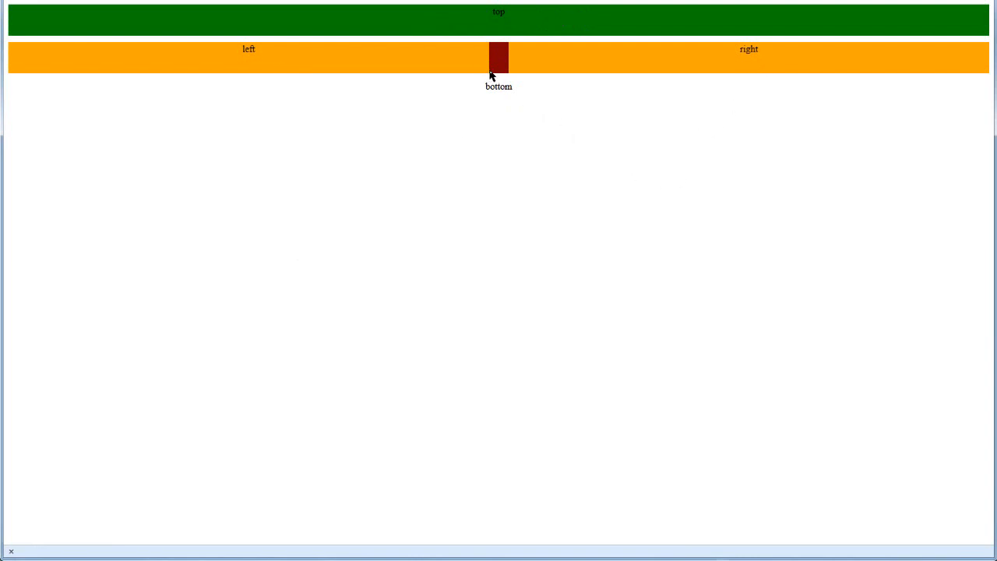
mouse_move(360, 66)
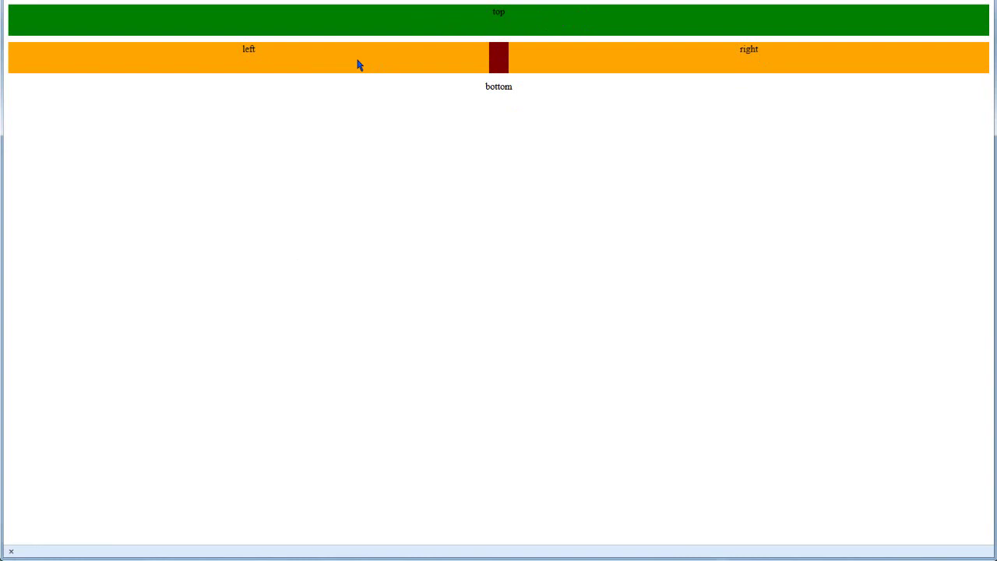
mouse_move(499, 74)
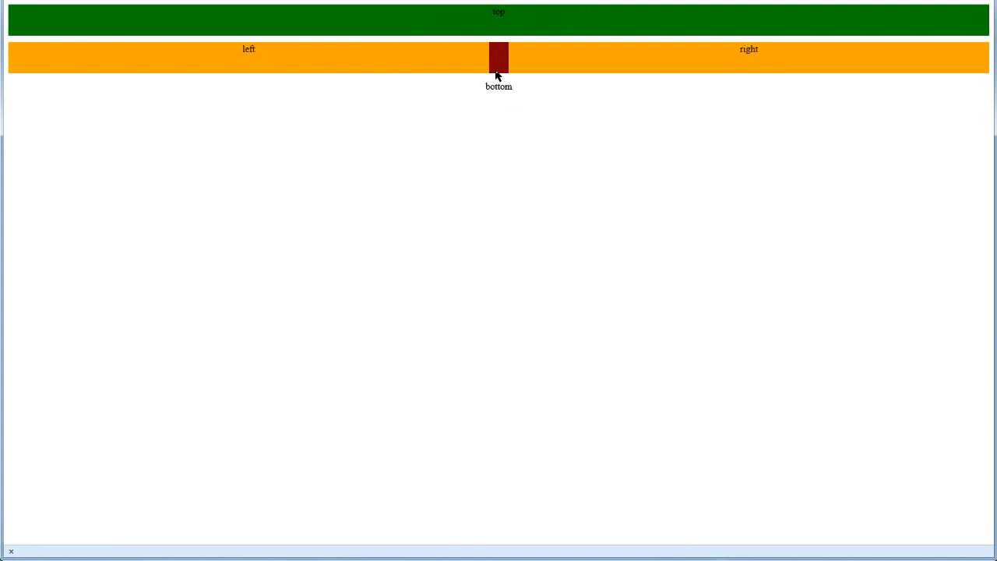
mouse_move(502, 97)
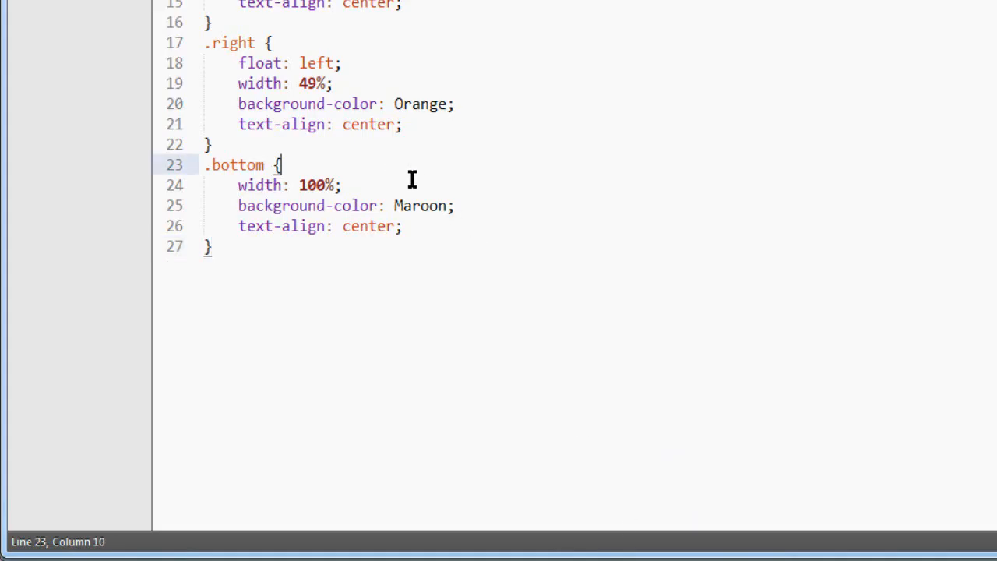
Add clear: both to the .bottom rule and save styles.css.
key("Enter")
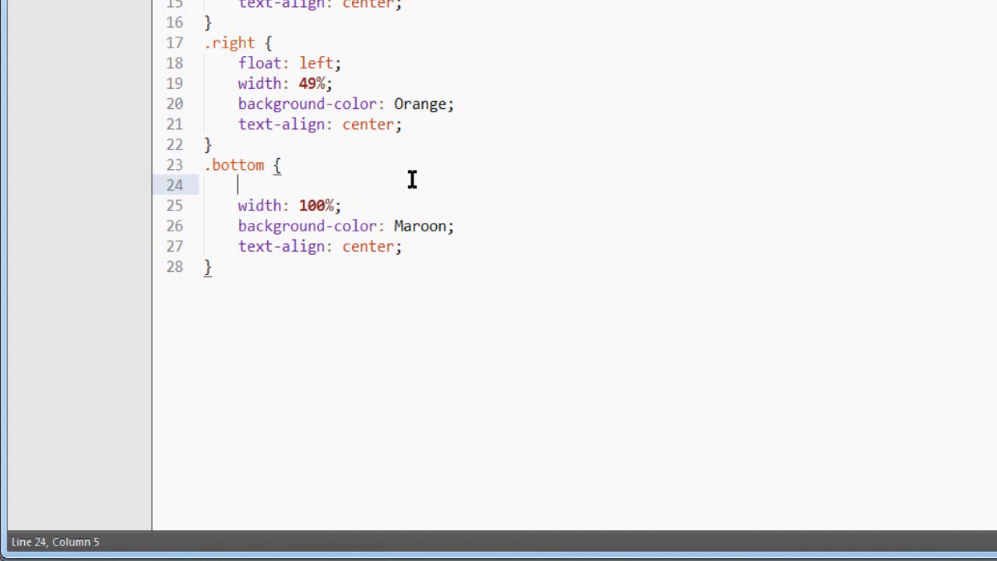
type("clear:")
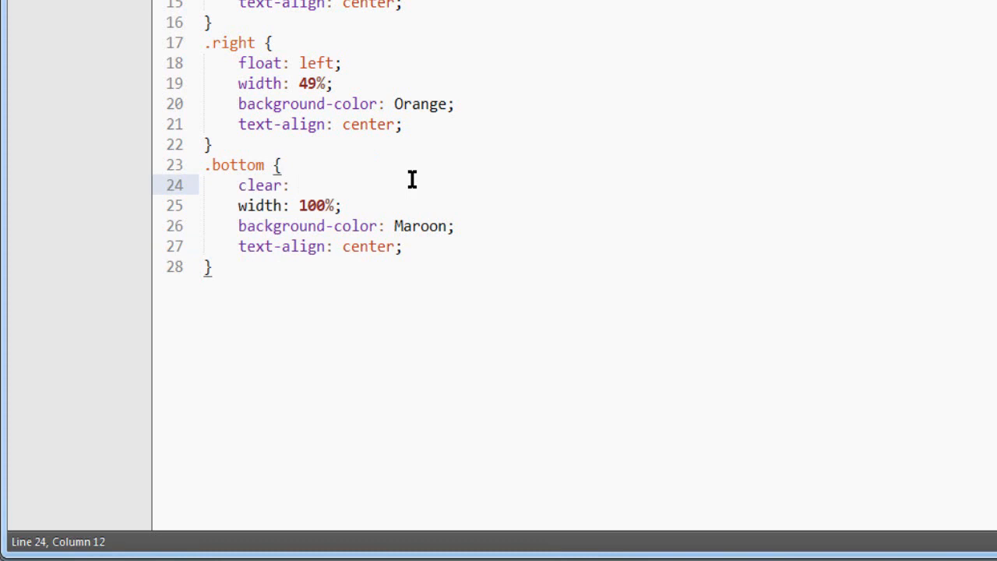
type("both;")
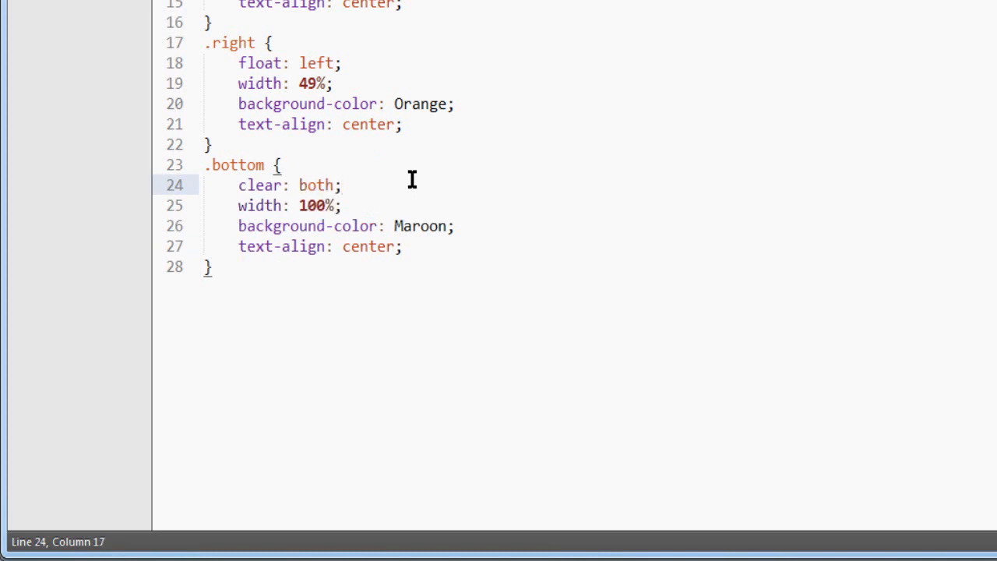
mouse_move(318, 63)
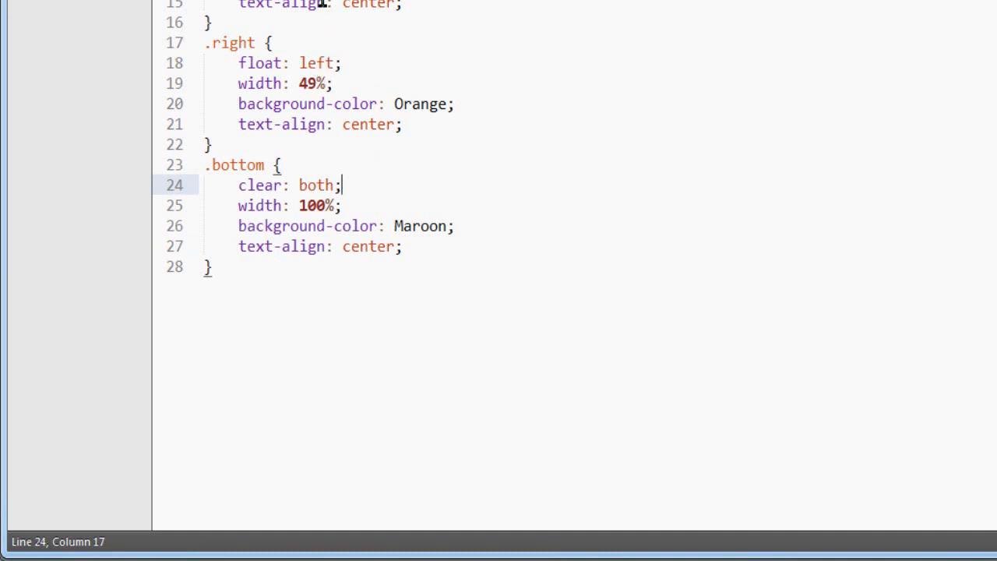
key("ctrl+s")
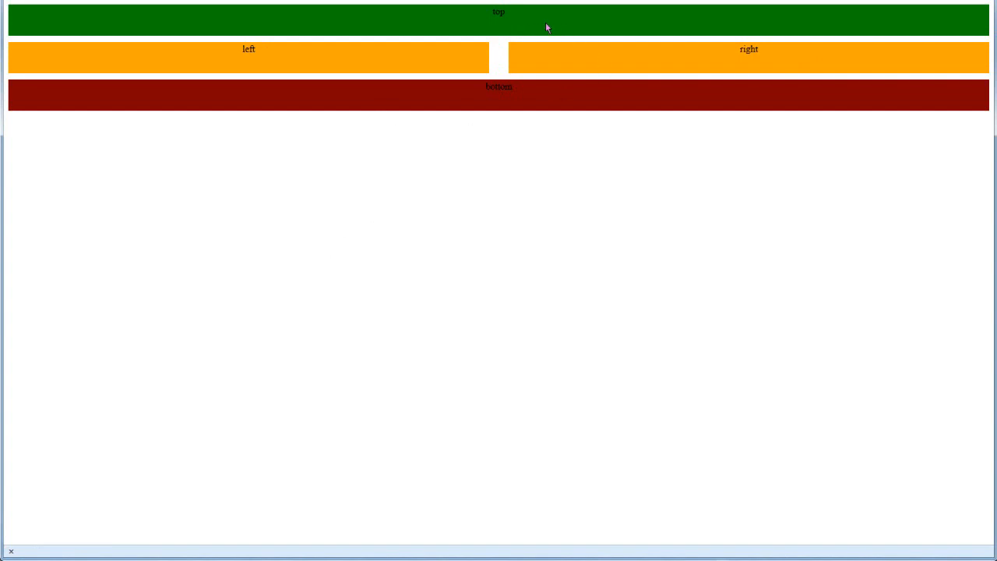
mouse_move(340, 75)
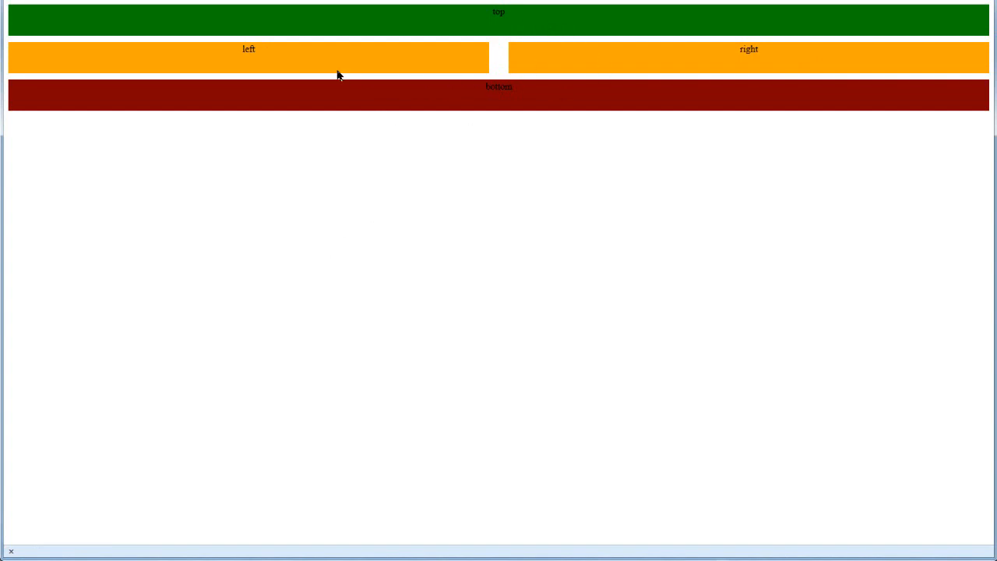
mouse_move(740, 49)
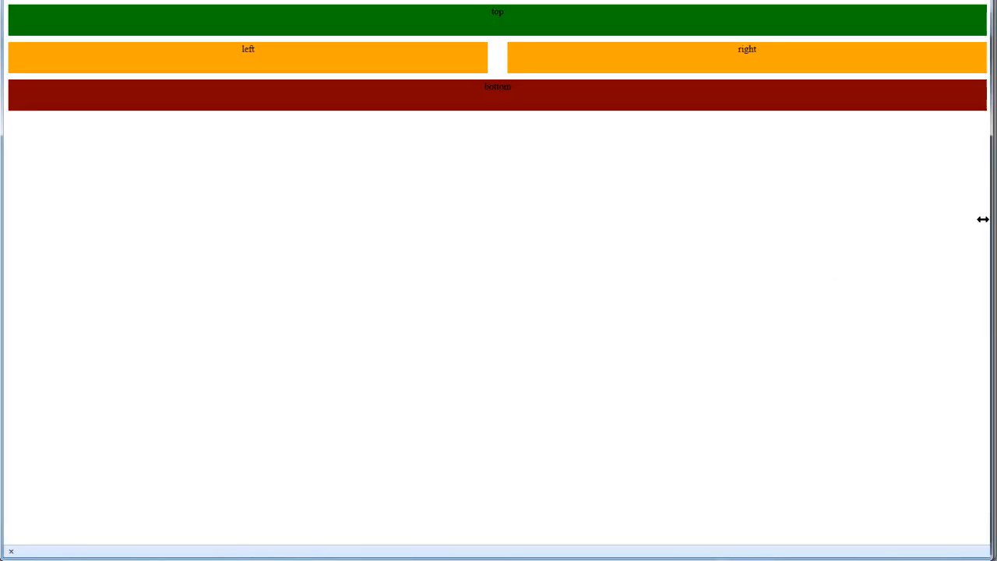
Drag the browser window narrow and back to near full width, confirming the orange boxes stay side by side.
left_click_drag(984, 218, 379, 283)
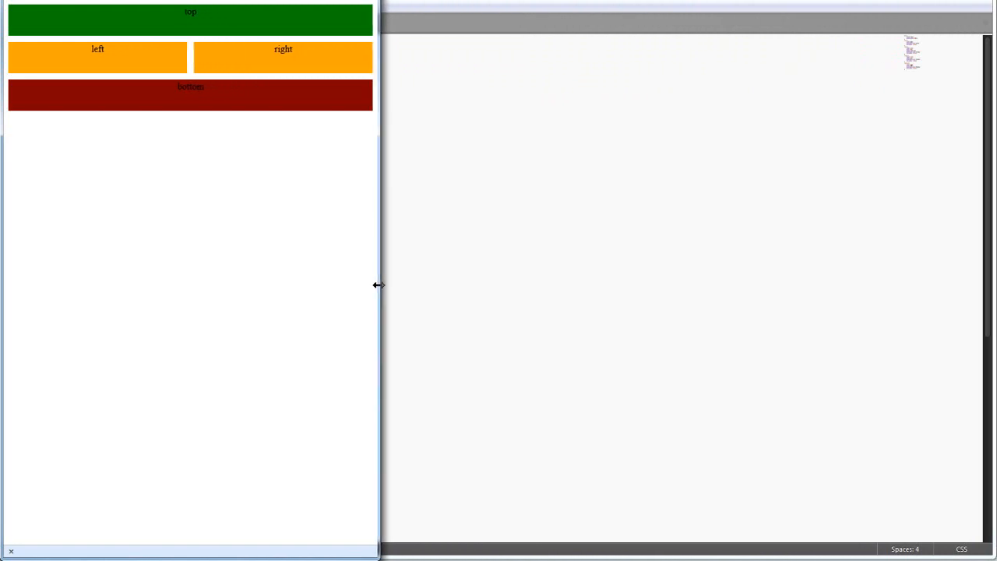
left_click_drag(378, 284, 461, 304)
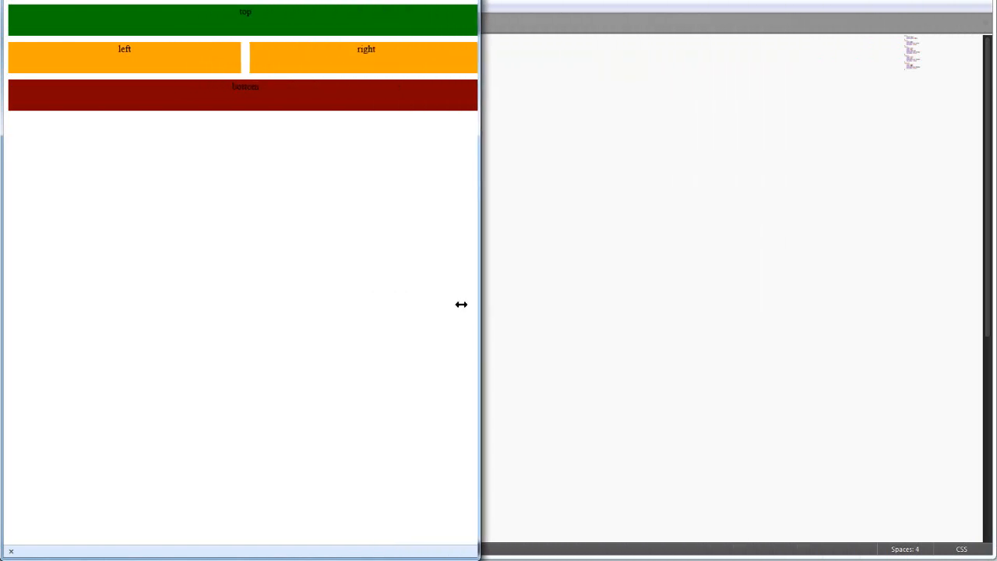
left_click_drag(480, 304, 919, 283)
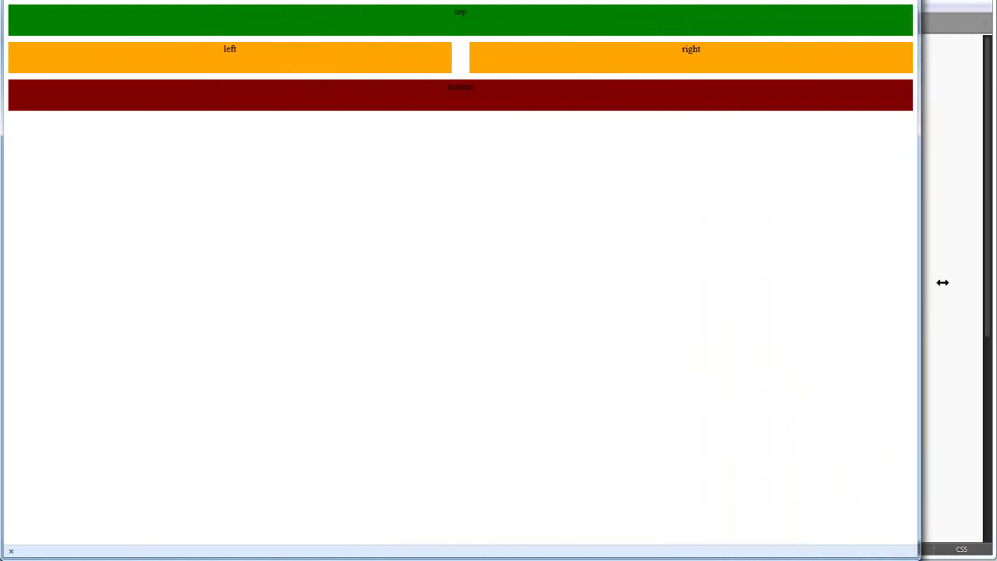